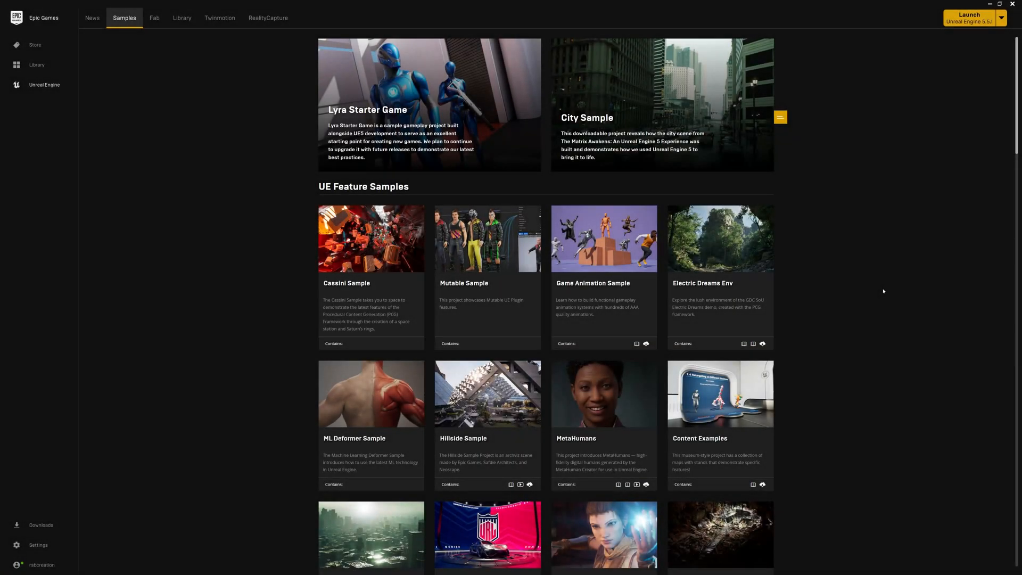
mouse_move(870, 286)
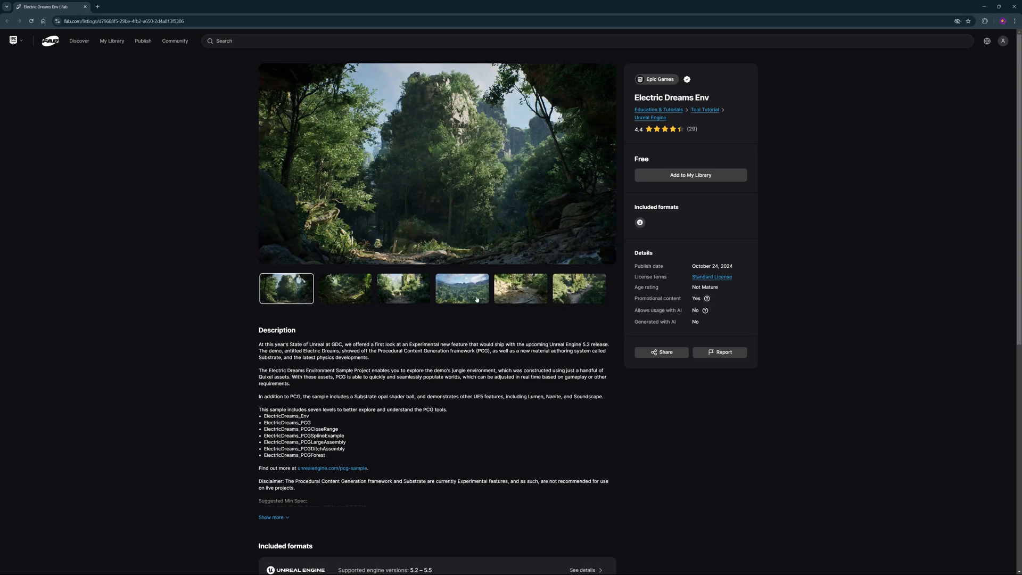
left_click(403, 288)
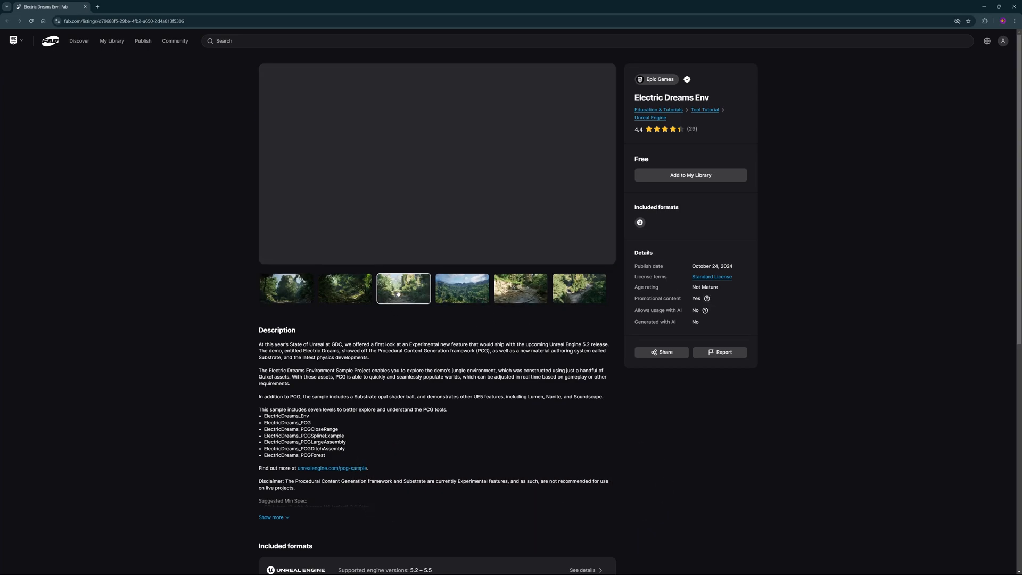
left_click(521, 288)
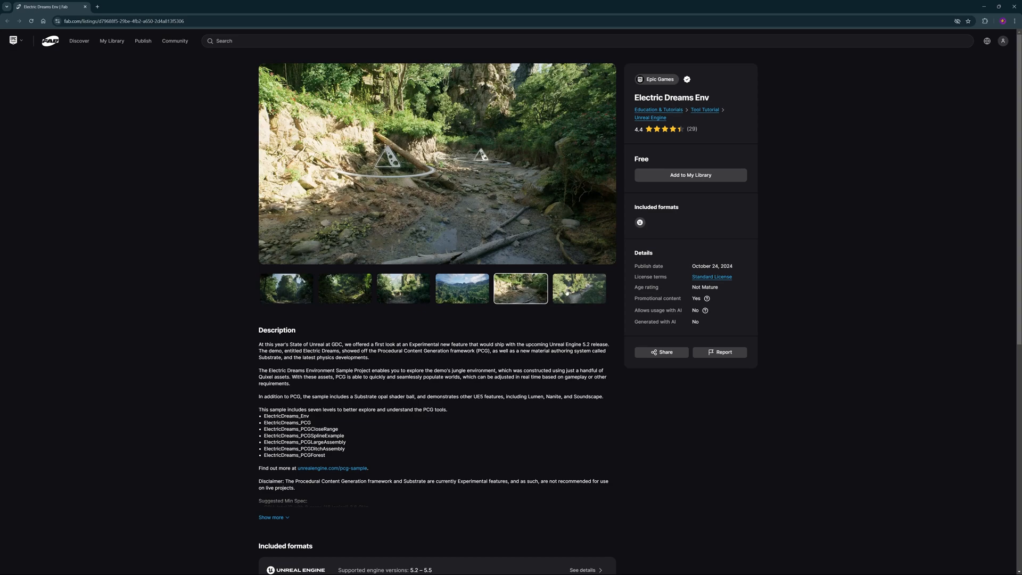
left_click(343, 289)
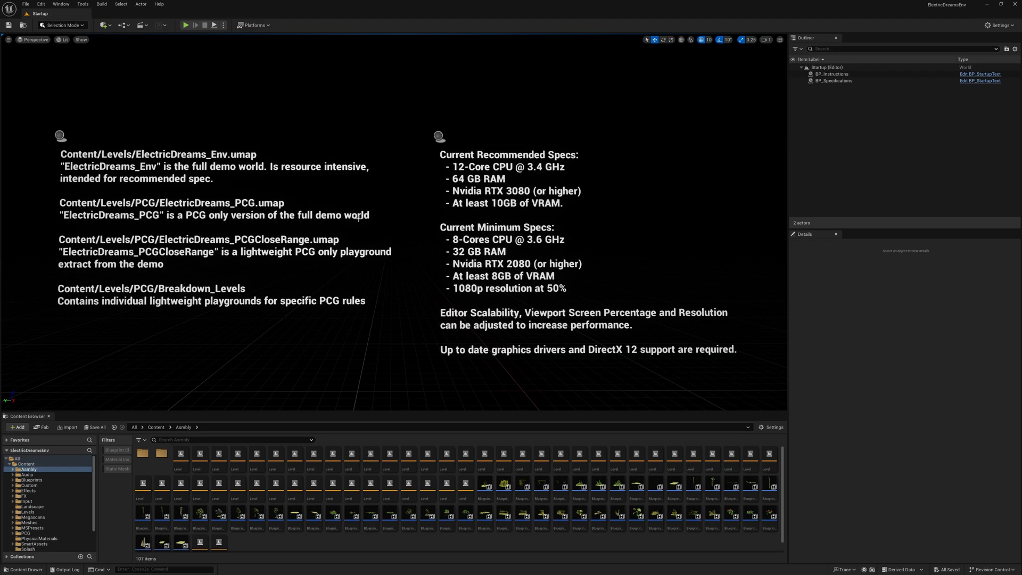
mouse_move(355, 221)
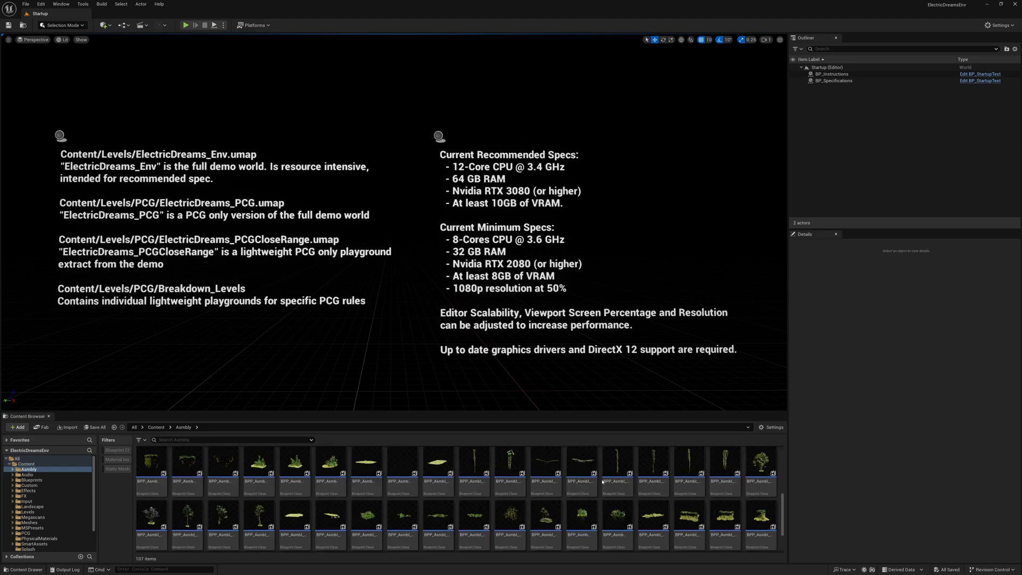
mouse_move(614, 463)
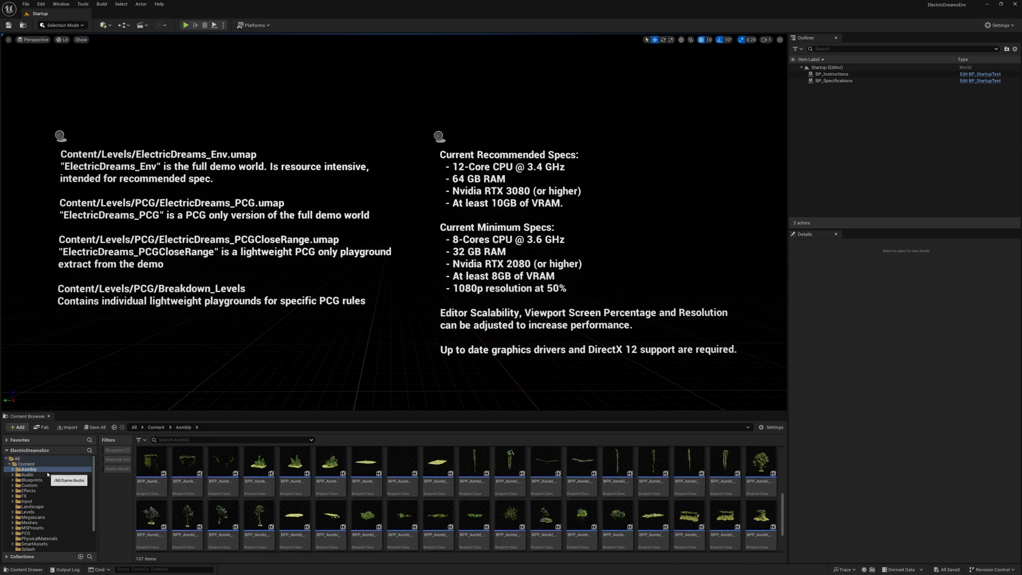
Select all 107 assets in the Asmbly folder and bring up their asset actions
left_click(329, 463)
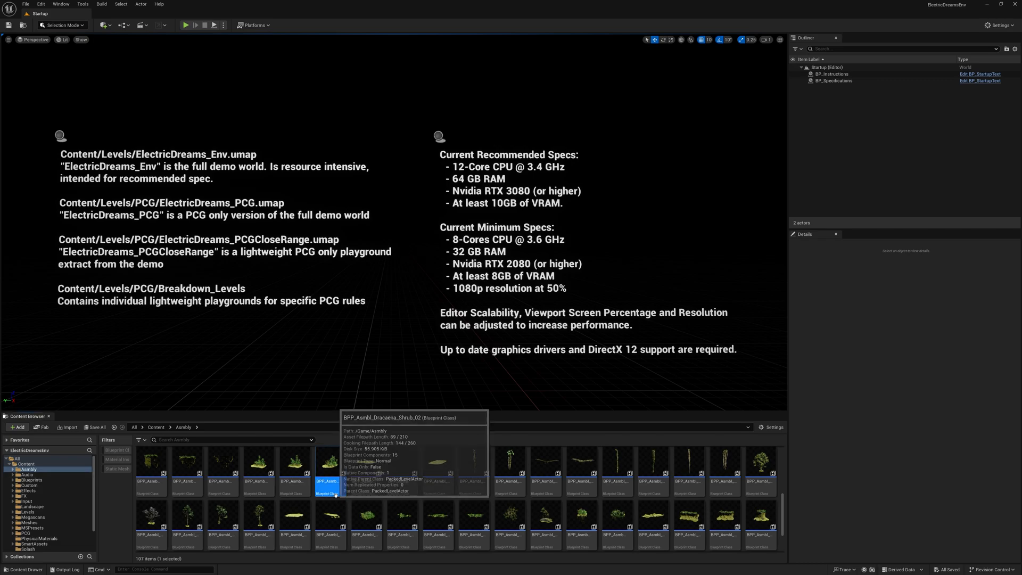
key("ctrl+a")
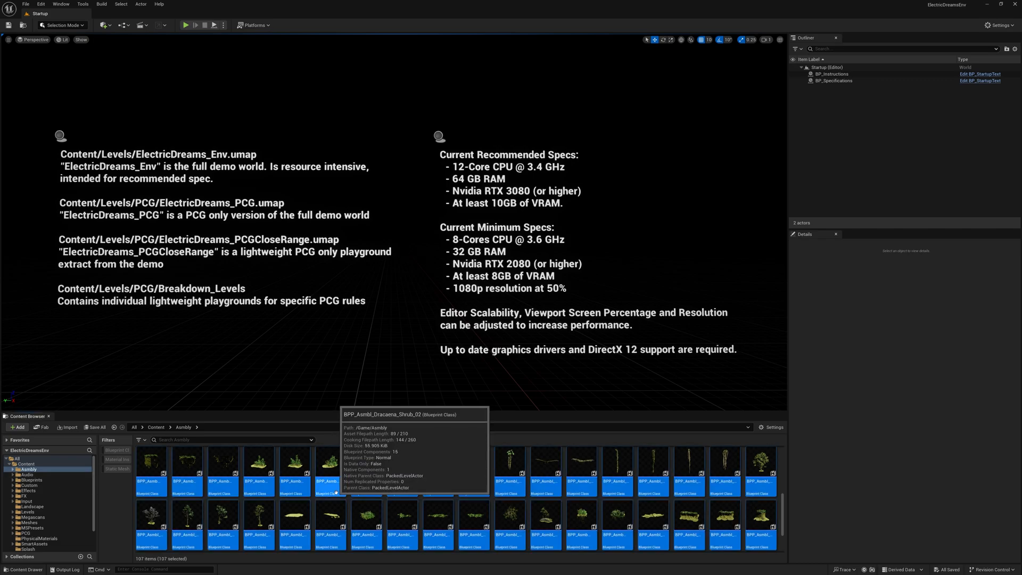
right_click(261, 470)
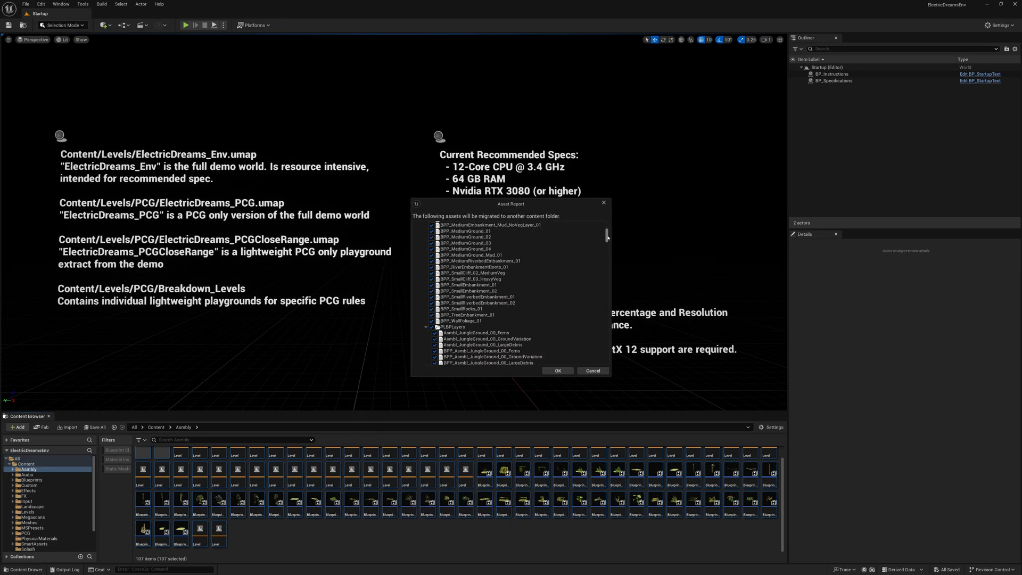
Review the migration Asset Report and confirm the listed Asmbly assets with OK
scroll("down", 3)
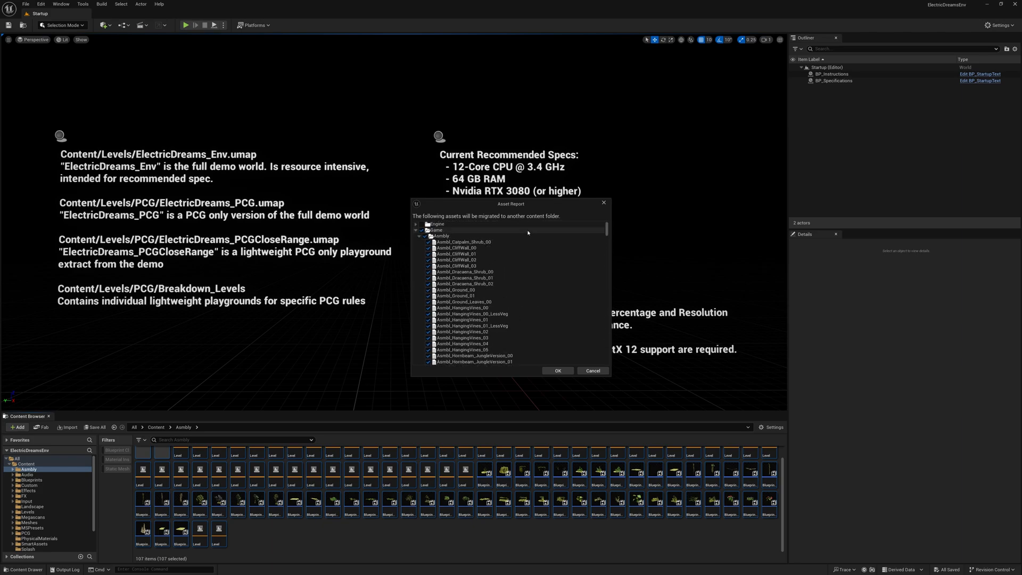
left_click(557, 370)
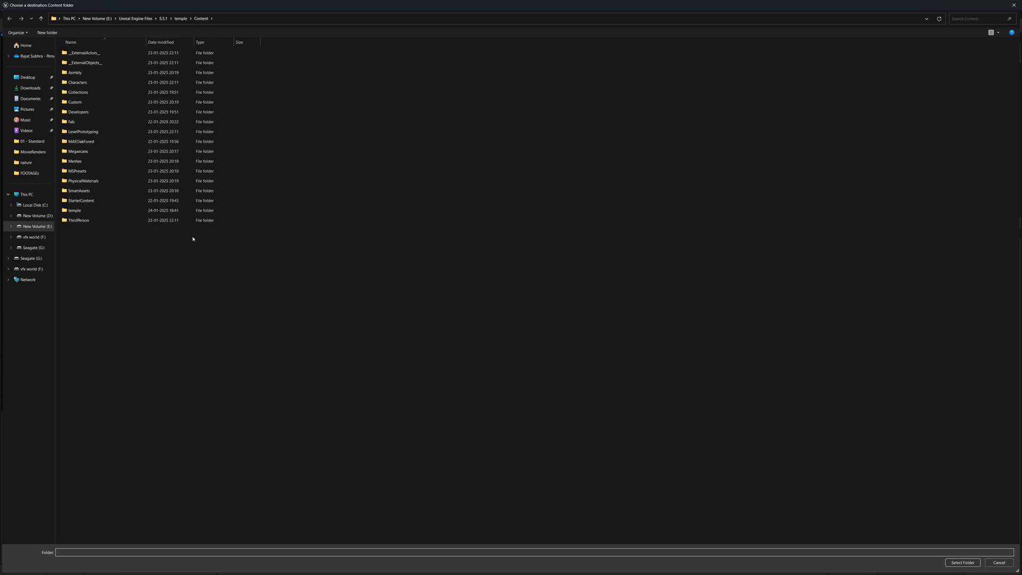
mouse_move(163, 255)
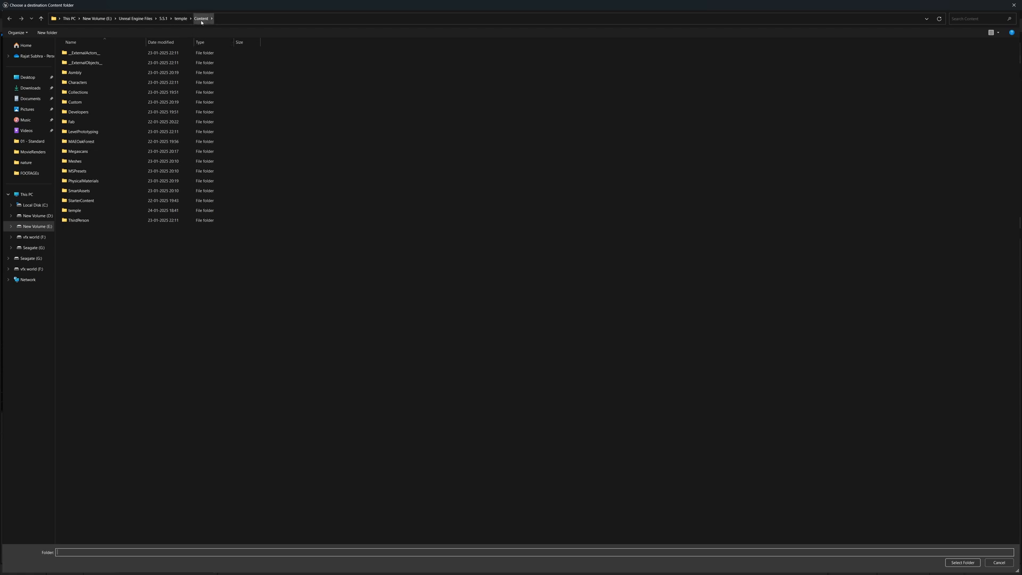
Choose the temple project's Content folder as the migration destination
left_click(85, 63)
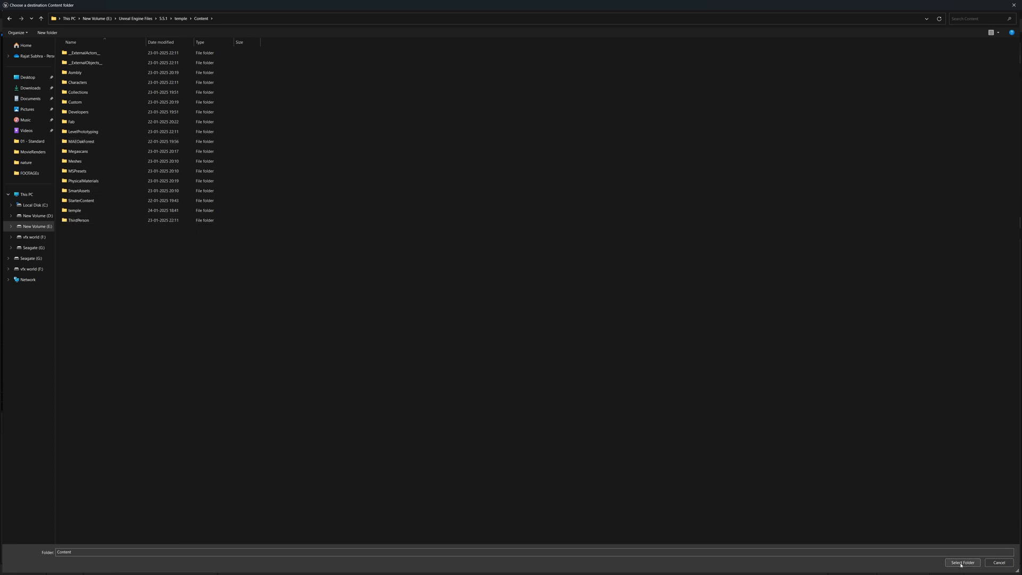
mouse_move(907, 537)
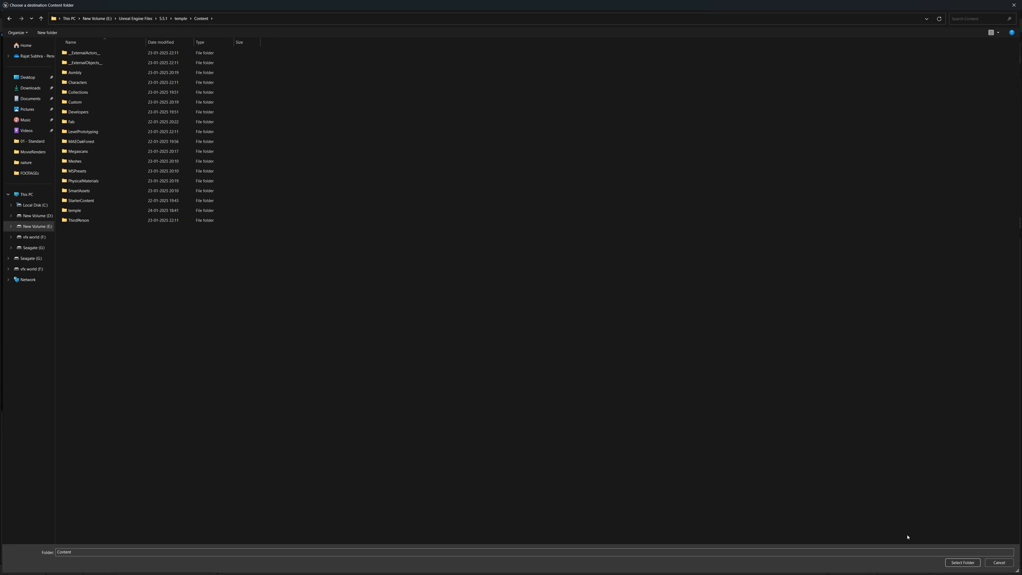
left_click(961, 562)
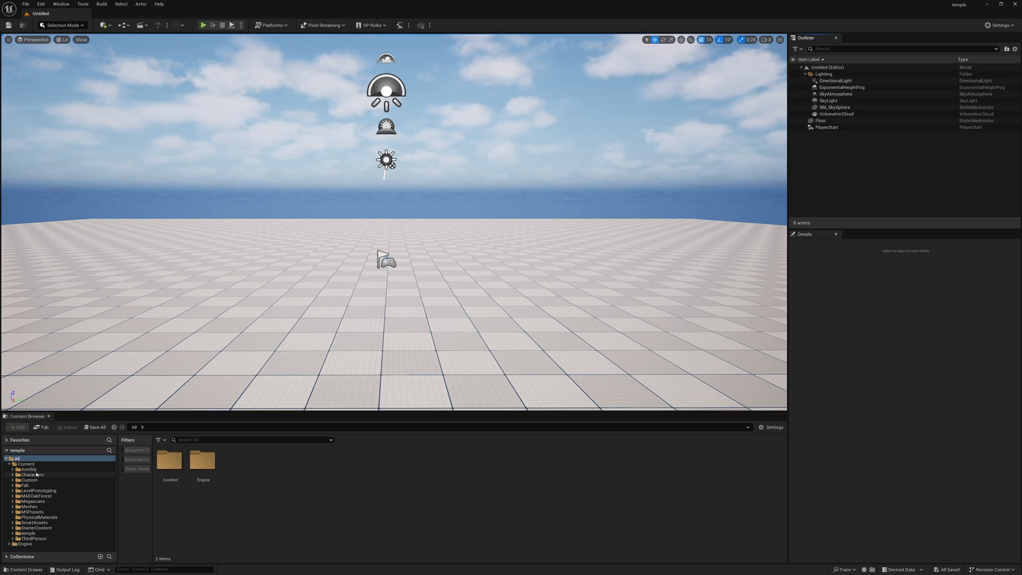
Open the migrated Asmbly folder in the temple project and browse its 107 items
left_click(29, 468)
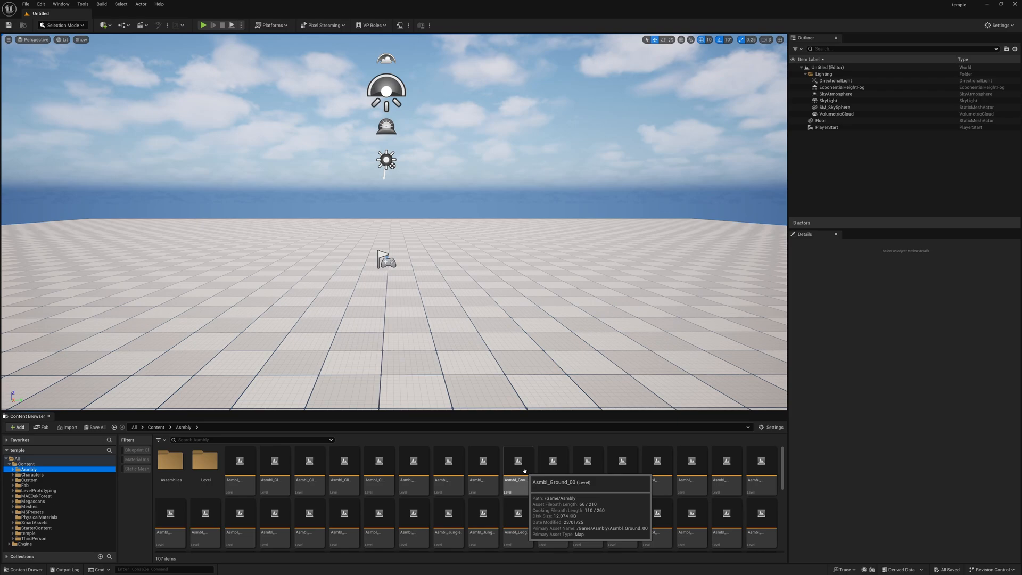
scroll("down", 3)
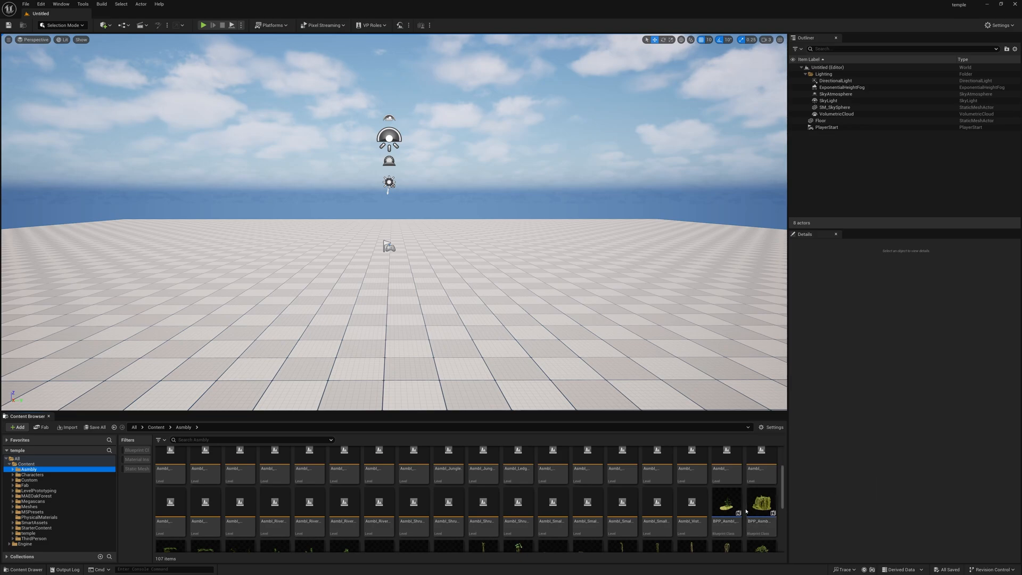
mouse_move(761, 504)
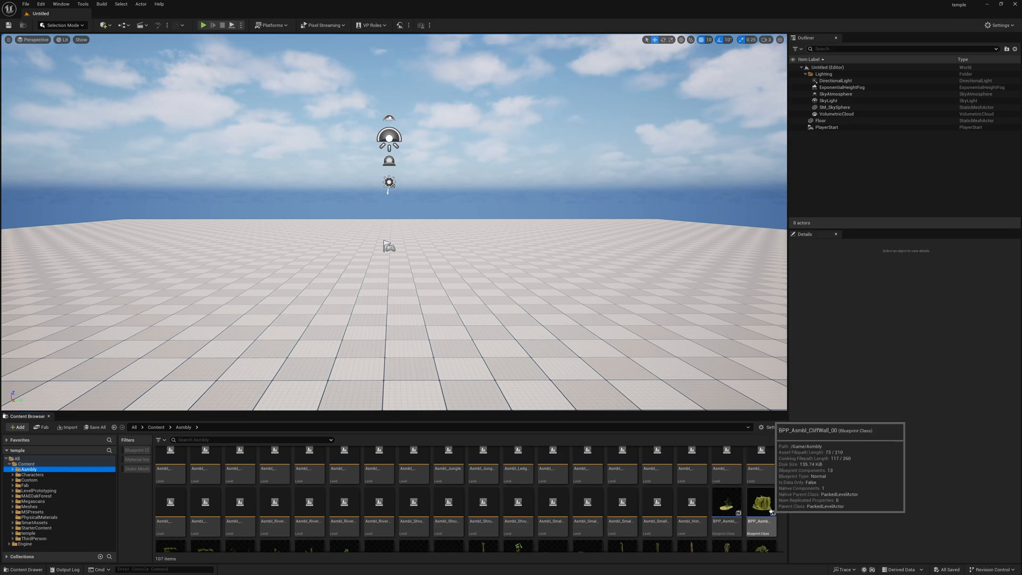
Place a cliff wall test asset, then create a new Empty Level without saving the old one
left_click(760, 505)
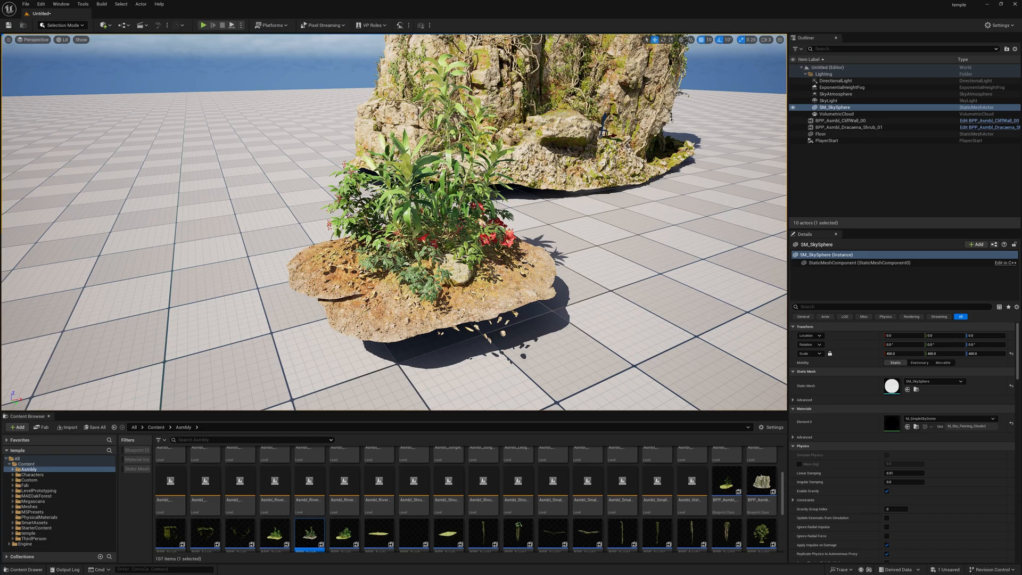
left_click(25, 4)
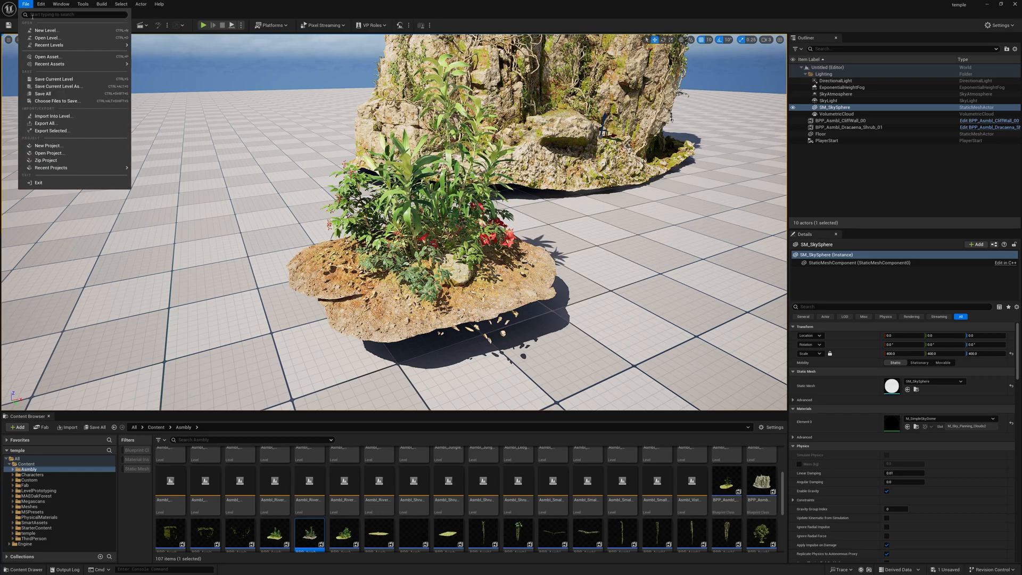
left_click(46, 29)
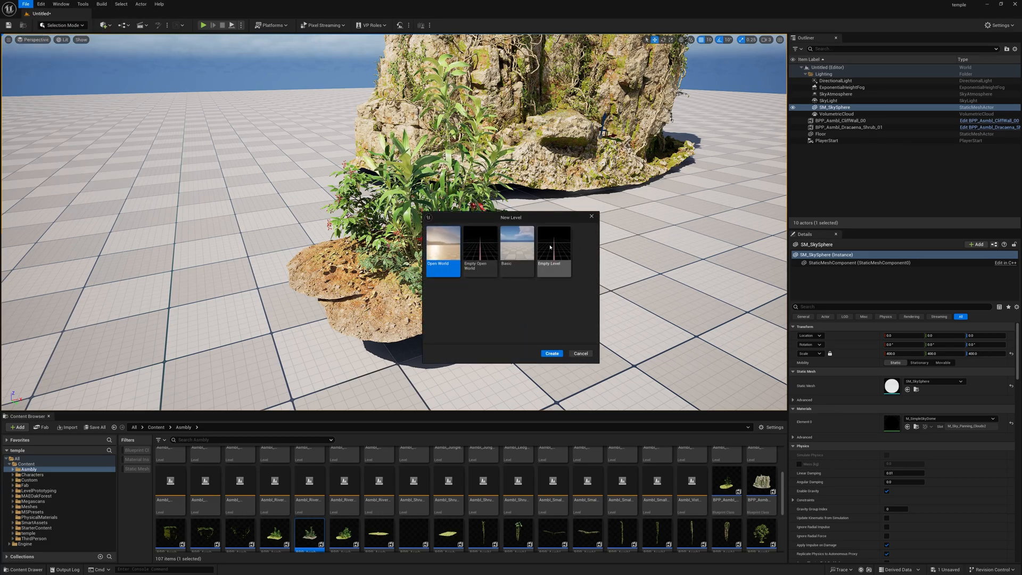
left_click(551, 352)
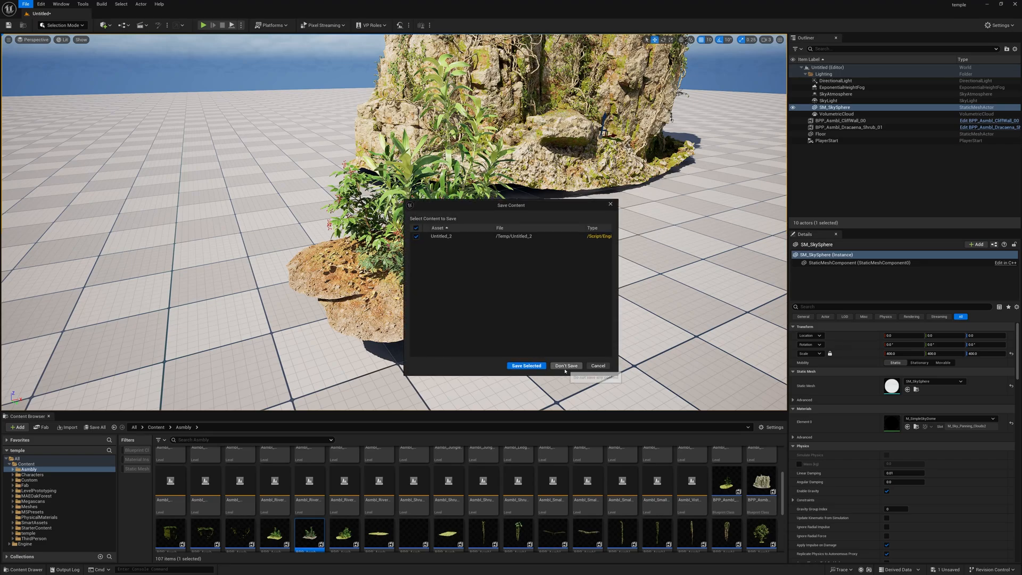
left_click(566, 365)
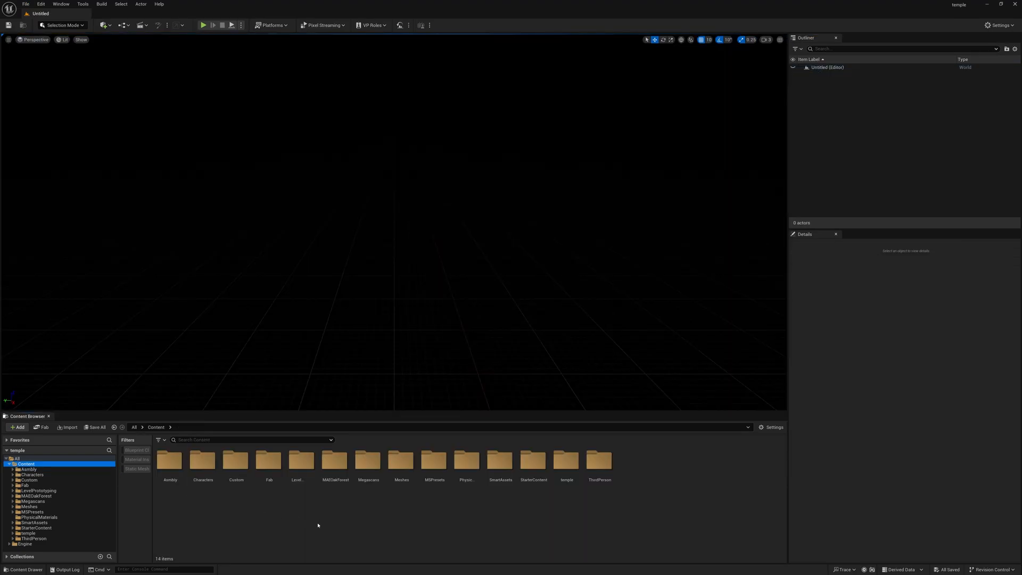
mouse_move(565, 461)
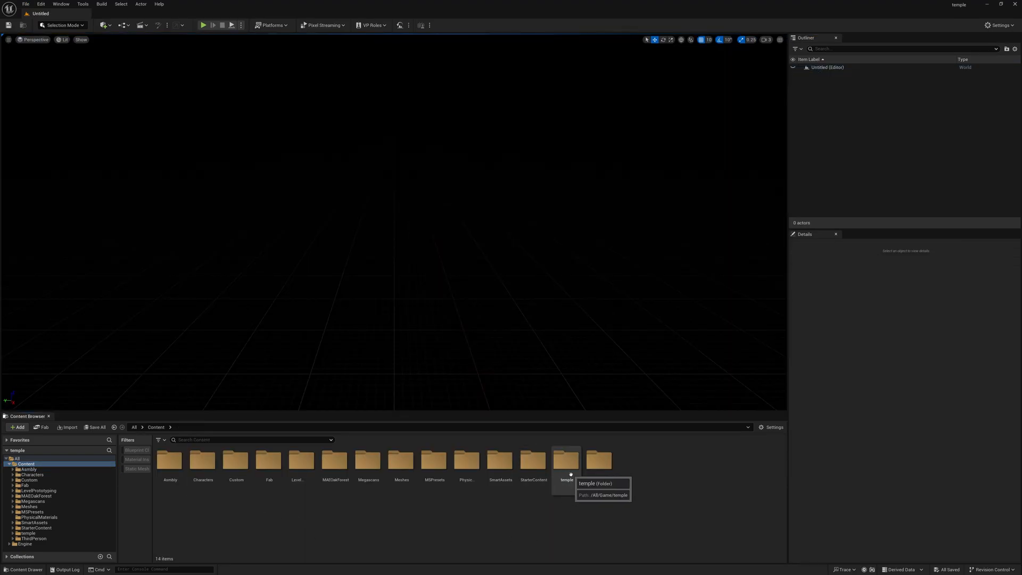
Create a new Content folder named tutorial and open it
left_click(18, 427)
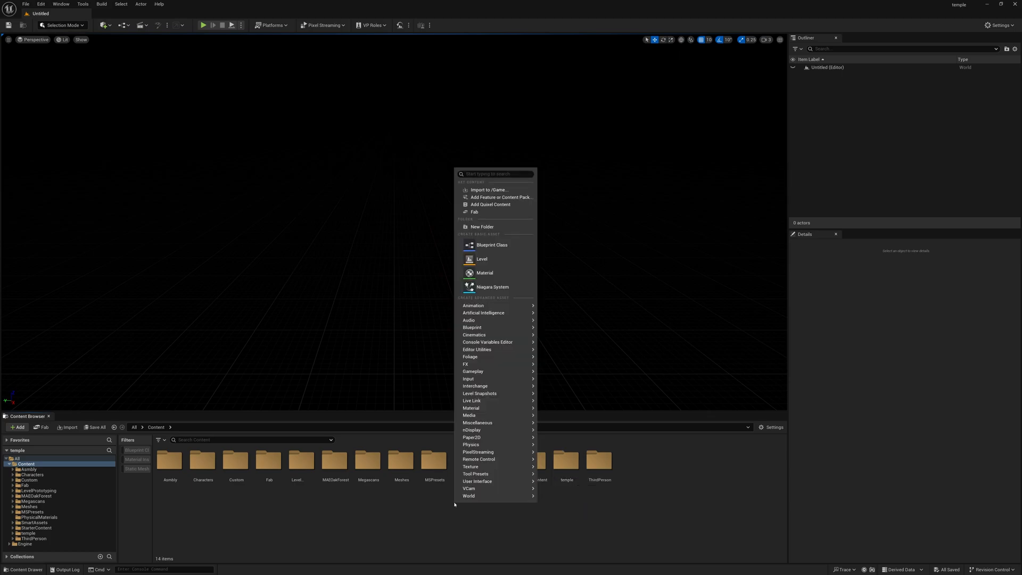
left_click(482, 225)
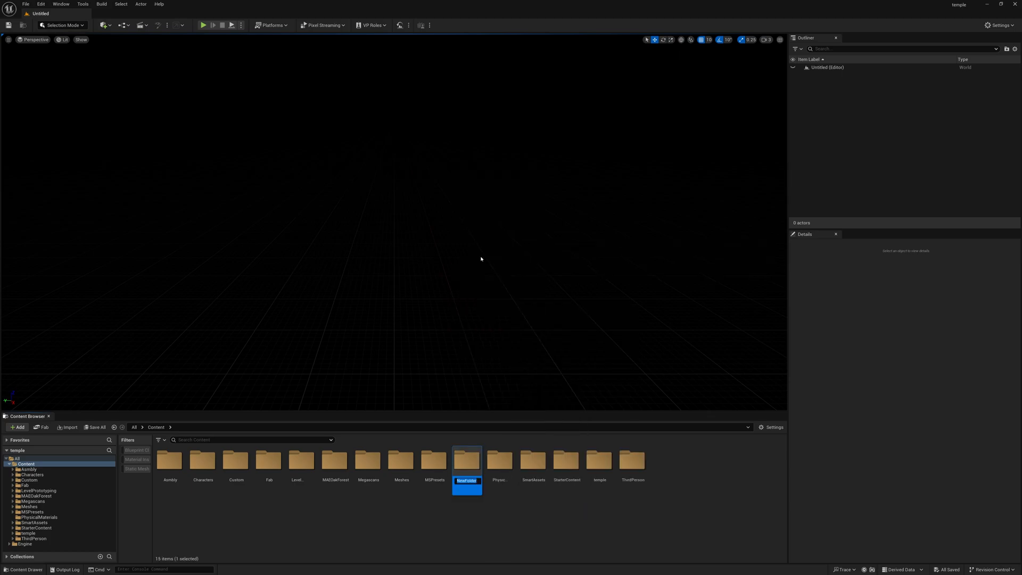
type("tutorial")
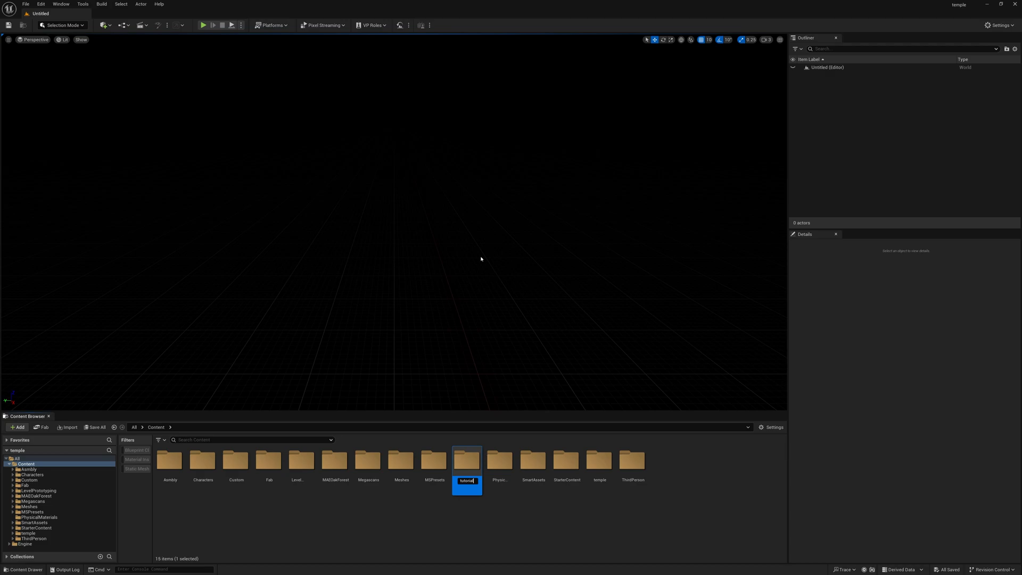
double_click(466, 460)
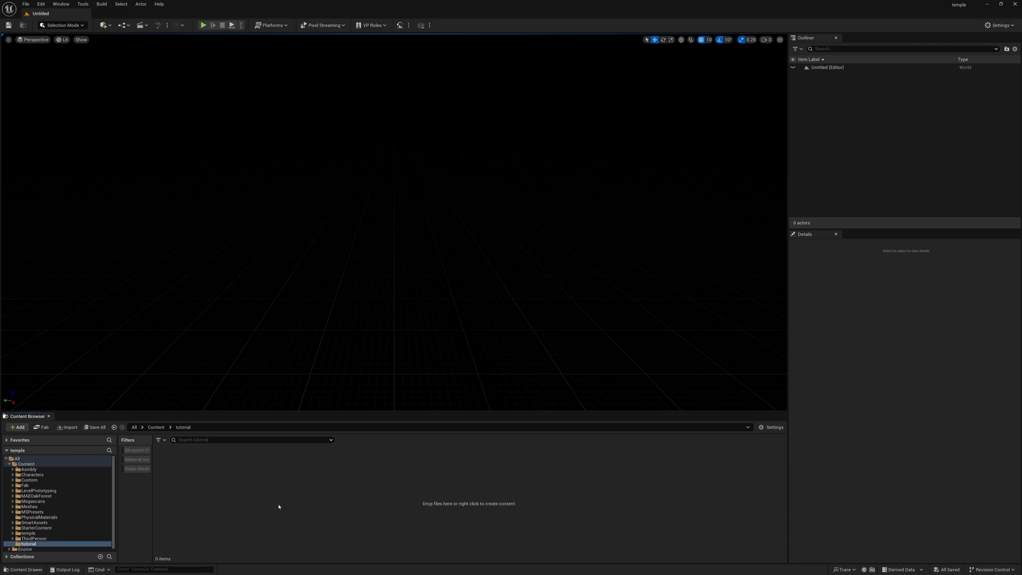
mouse_move(381, 502)
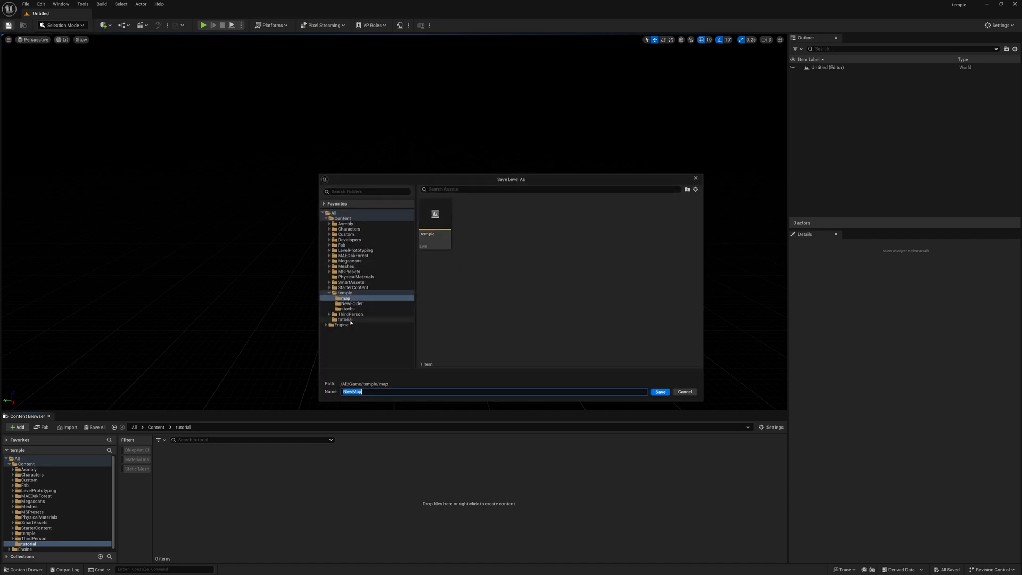
Save the empty level as tutorial inside the tutorial folder
left_click(345, 319)
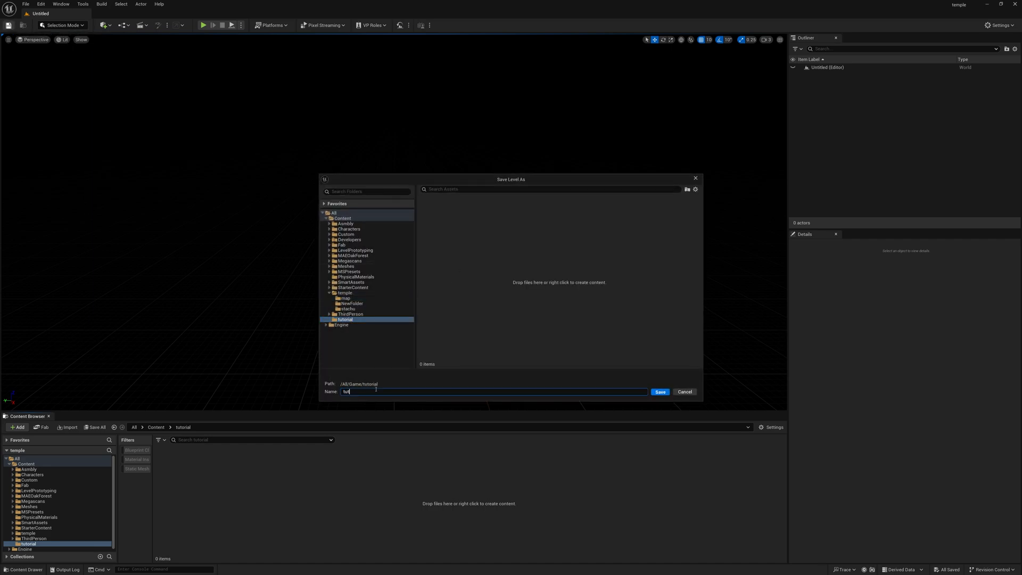
left_click(660, 392)
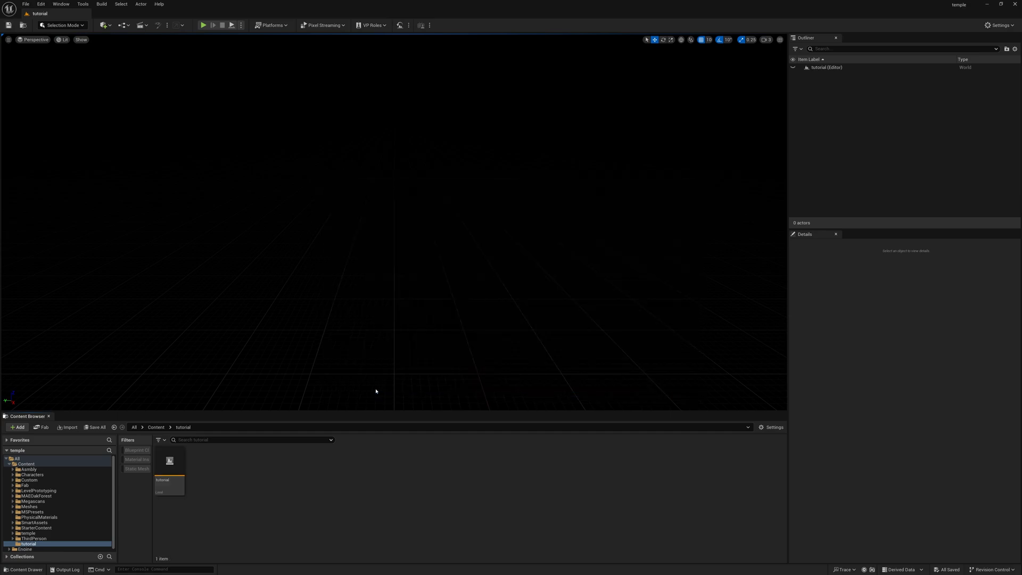
Add sun, sky, atmosphere, height fog and clouds via Env. Light Mixer and group them in a light folder
left_click(60, 4)
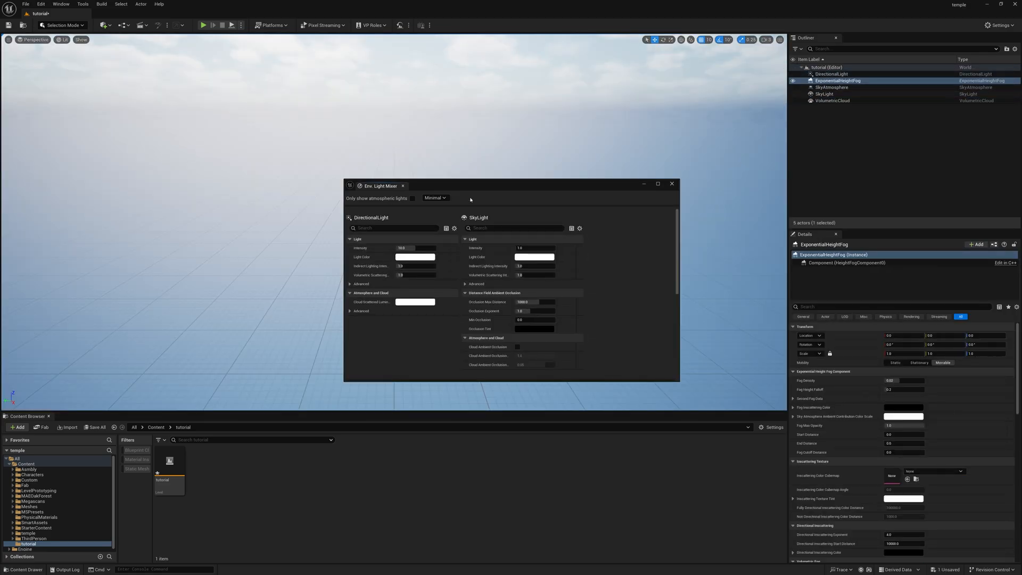
scroll("down", 3)
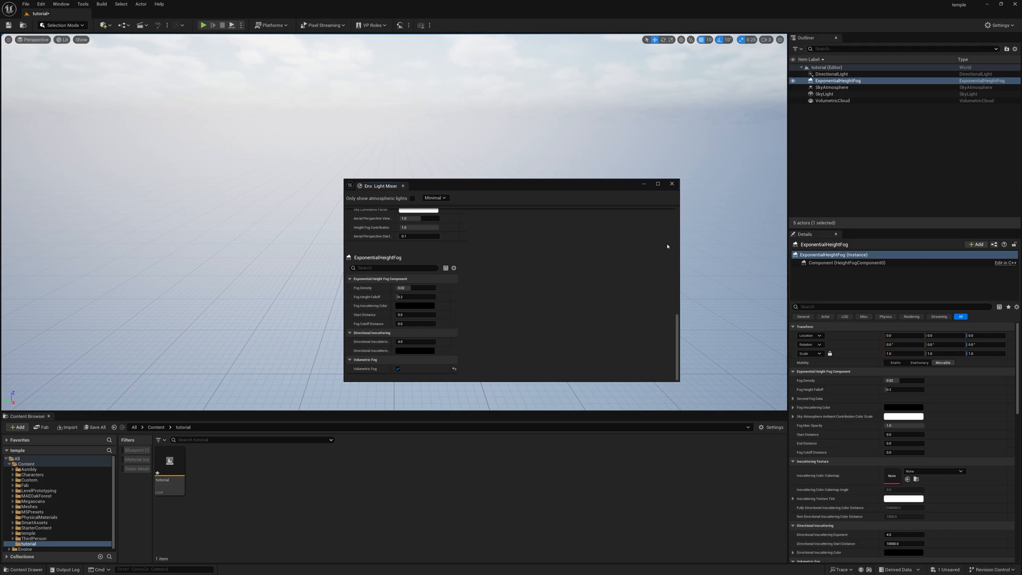
left_click(672, 185)
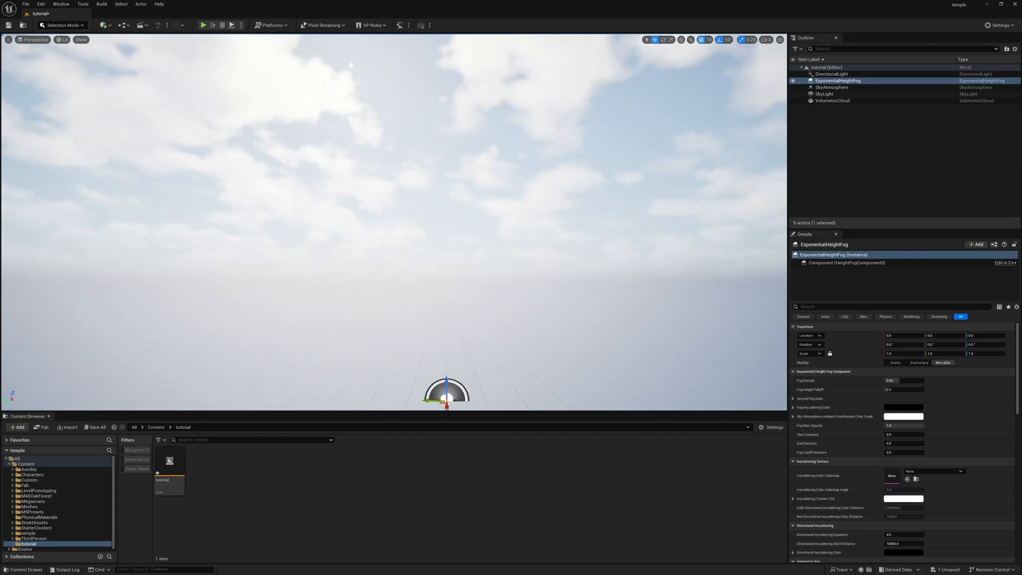
left_click(833, 100)
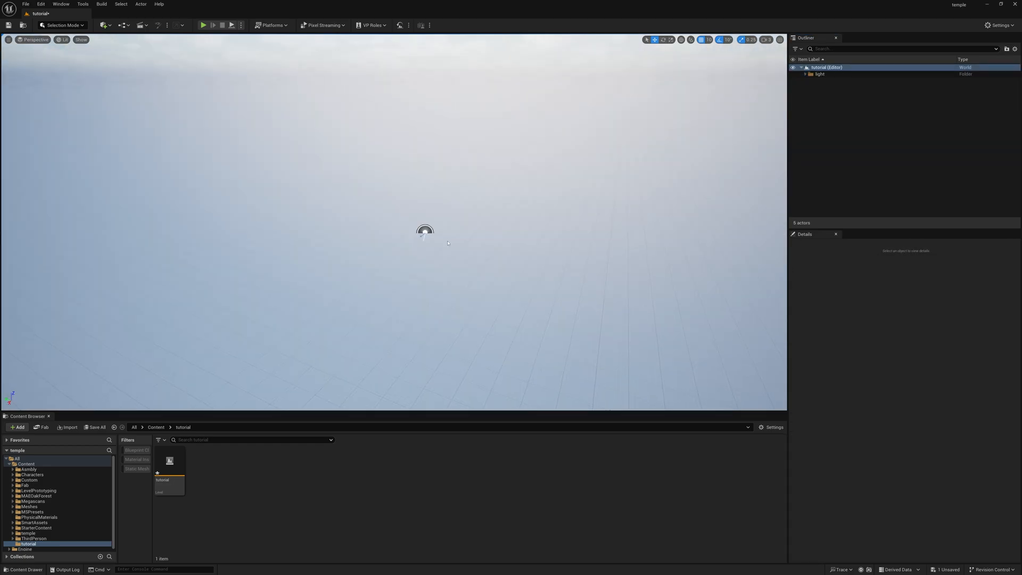
Switch to Landscape Mode and choose creating the landscape from an imported file
left_click(62, 25)
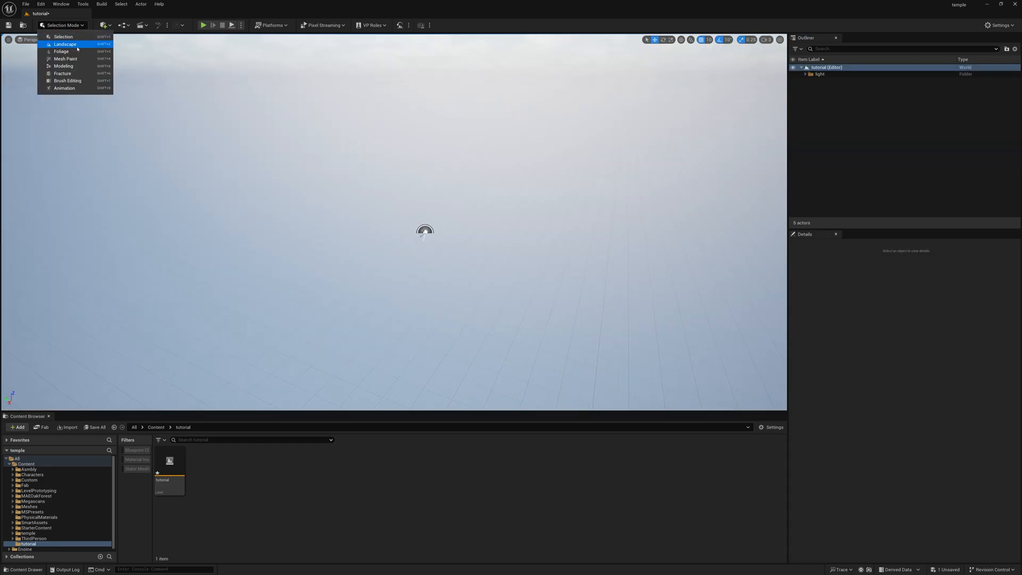
left_click(65, 45)
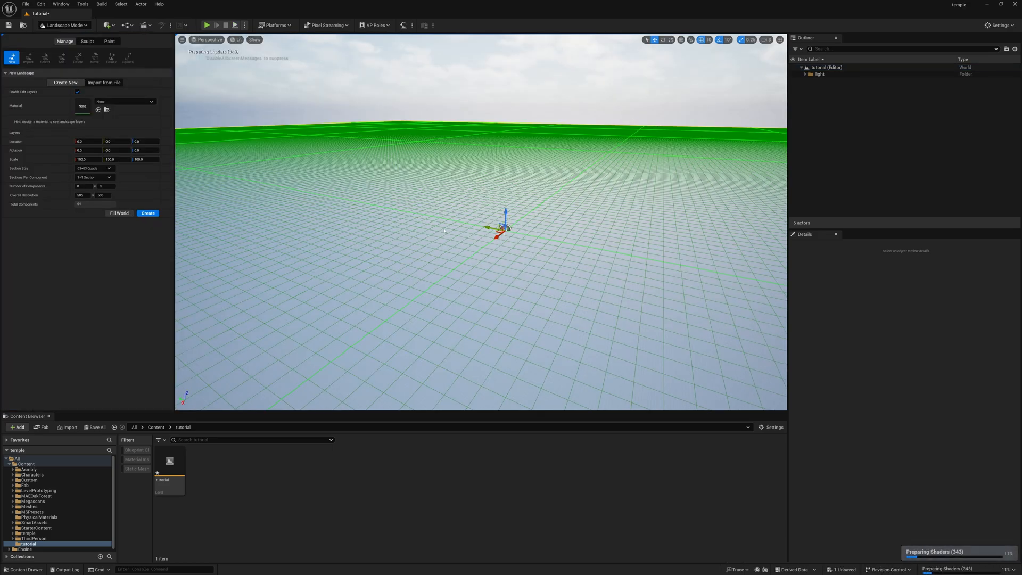
mouse_move(210, 161)
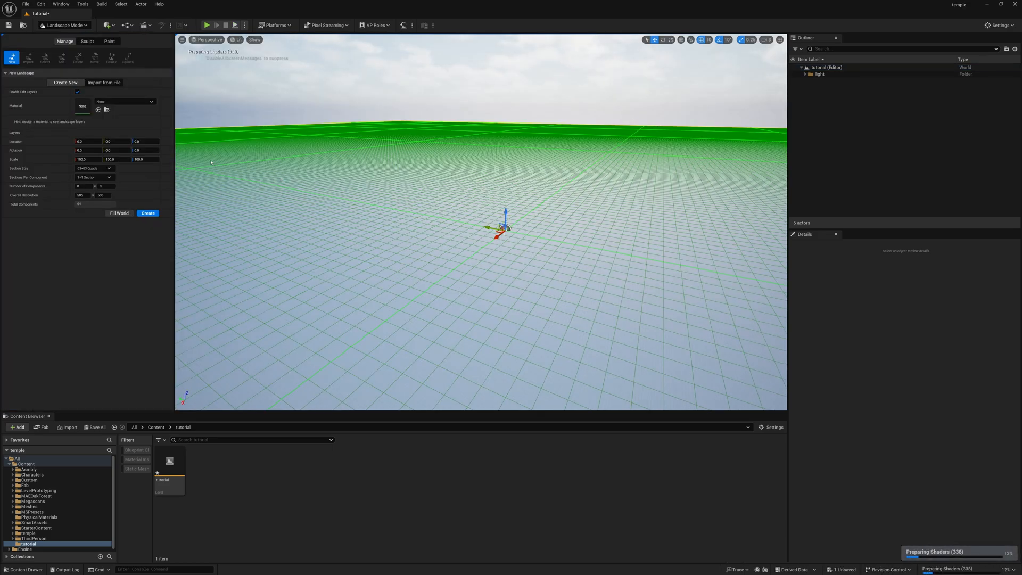
left_click(103, 82)
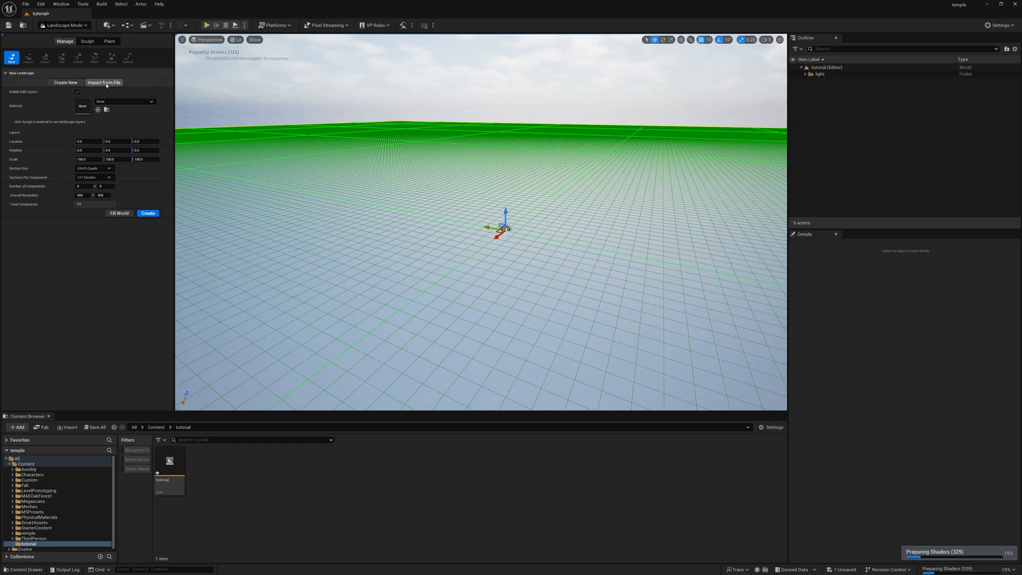
left_click(103, 82)
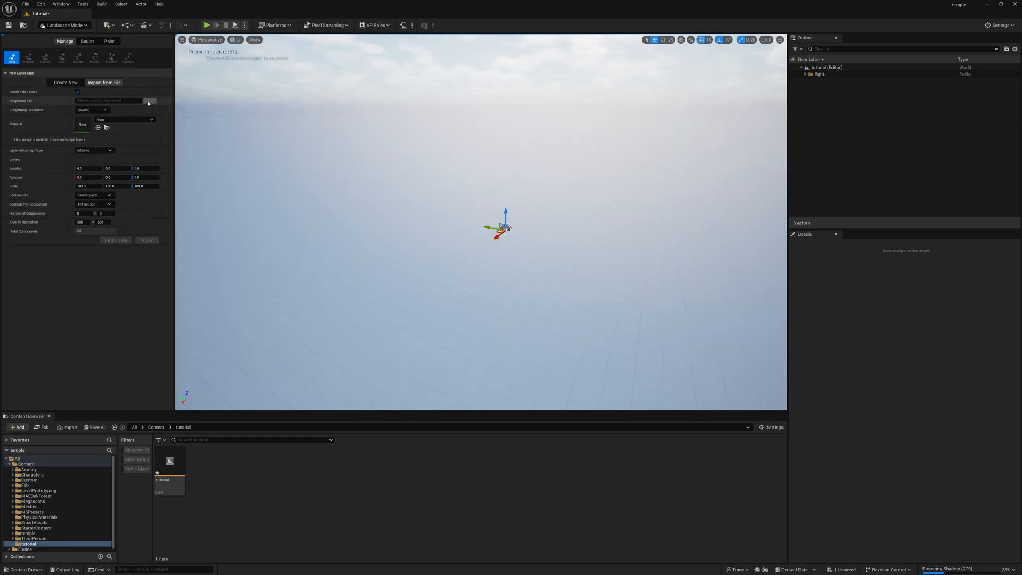
Pick the grayscale heightmap PNG from Downloads as the landscape source
left_click(150, 100)
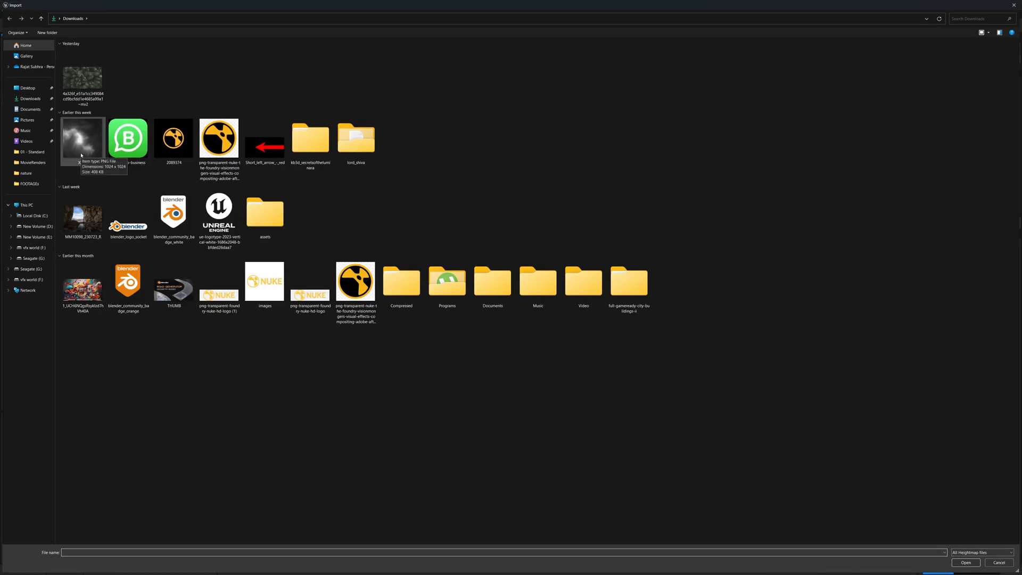
left_click(82, 137)
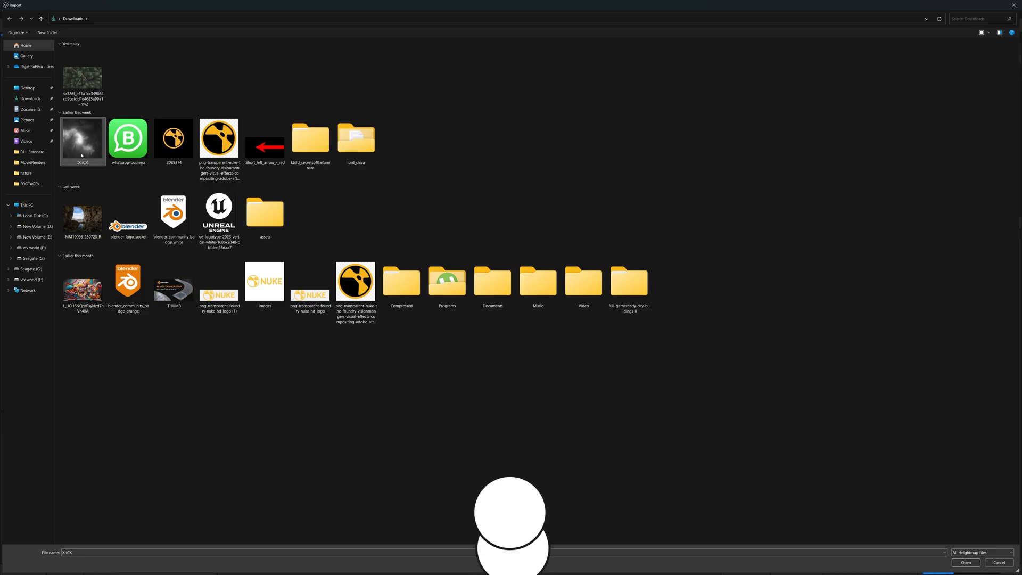
left_click(965, 562)
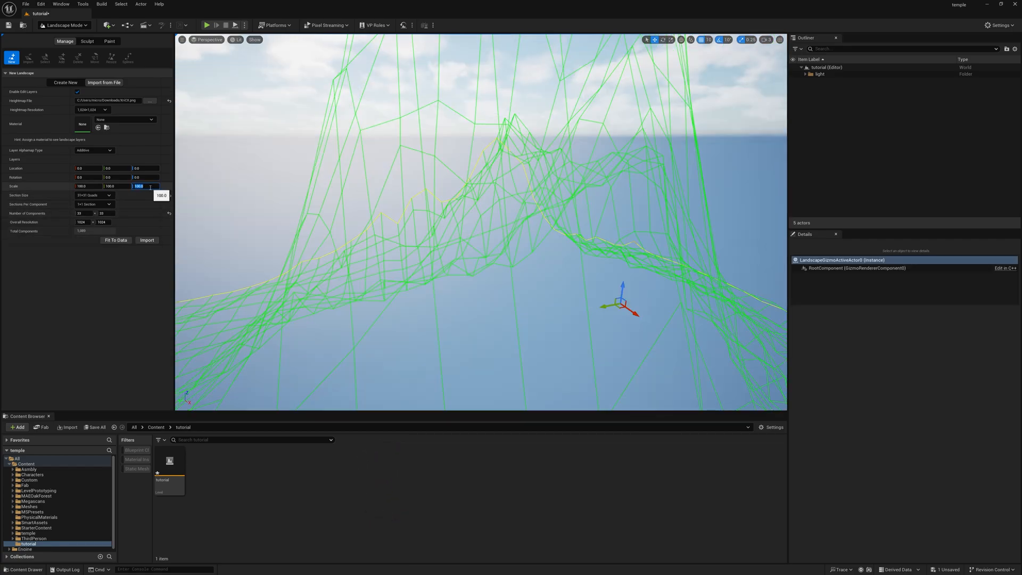
Set the import Z scale to 2.0 and import the landscape from the heightmap
type("2.0")
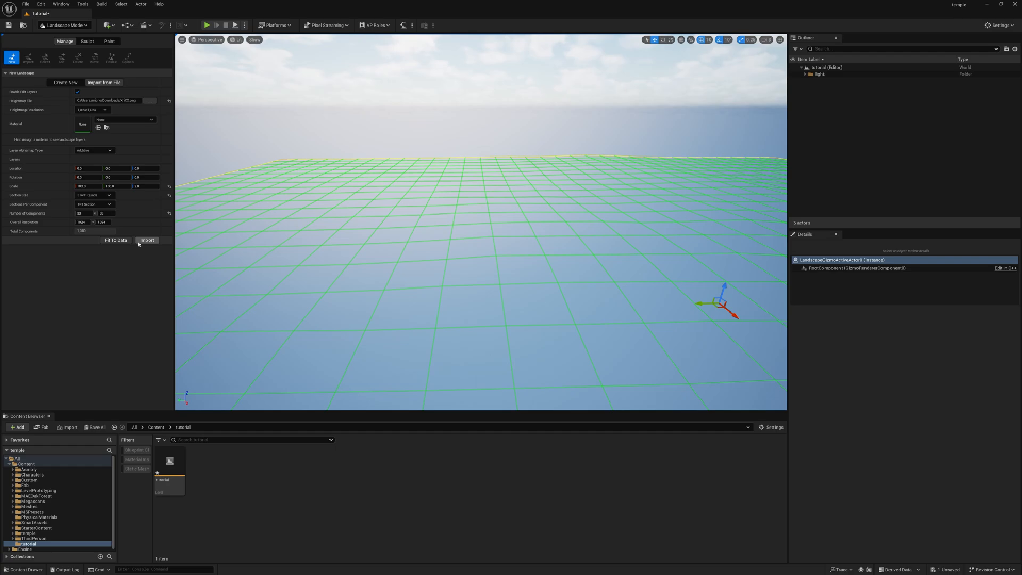
left_click(147, 239)
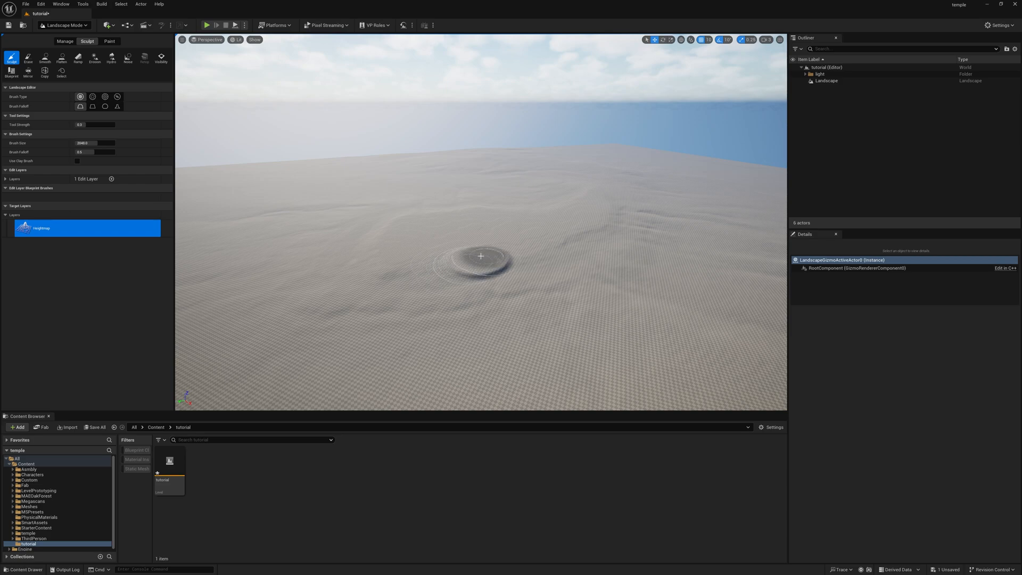
Inspect the carved basin terrain and return to Selection Mode
left_click_drag(481, 255, 524, 283)
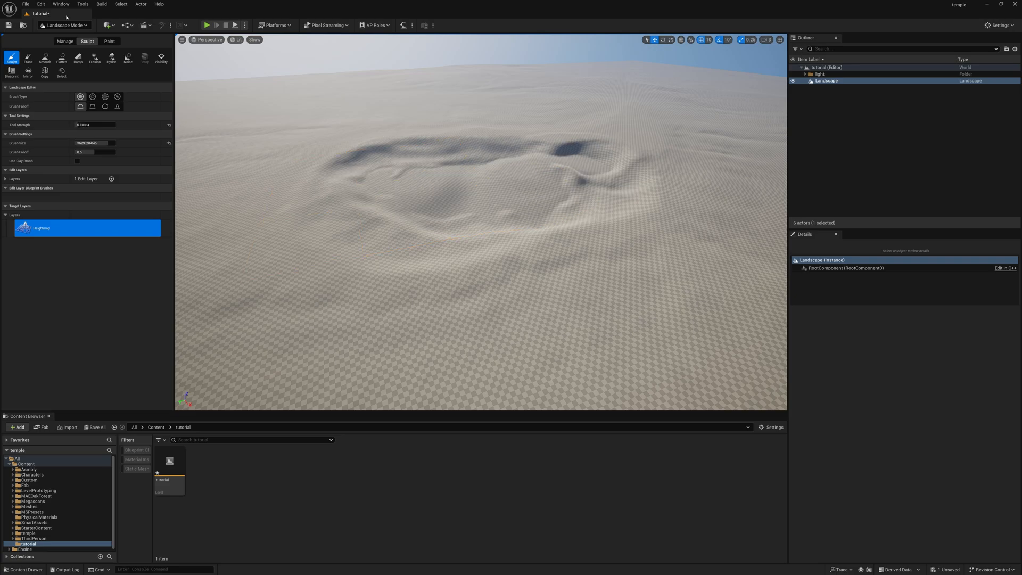
left_click(63, 24)
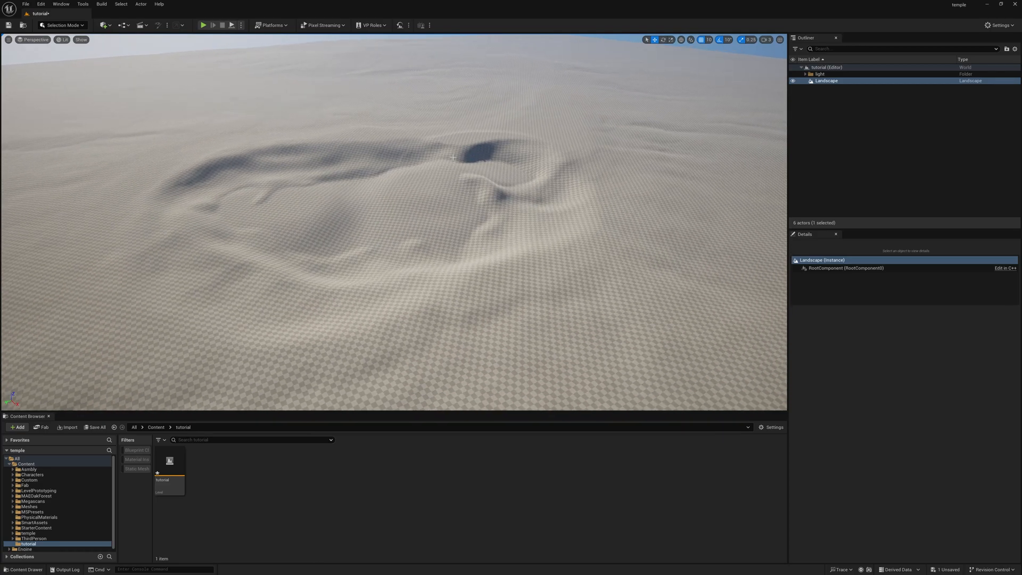
Select the Landscape and show the Megascans Surfaces folder filtered to Material Instances
left_click(750, 39)
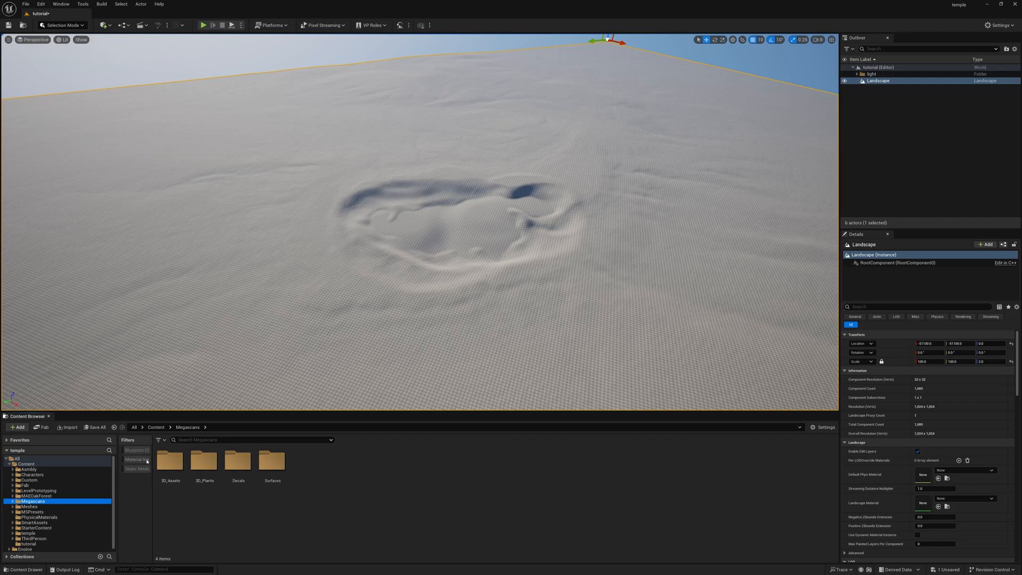
left_click(137, 460)
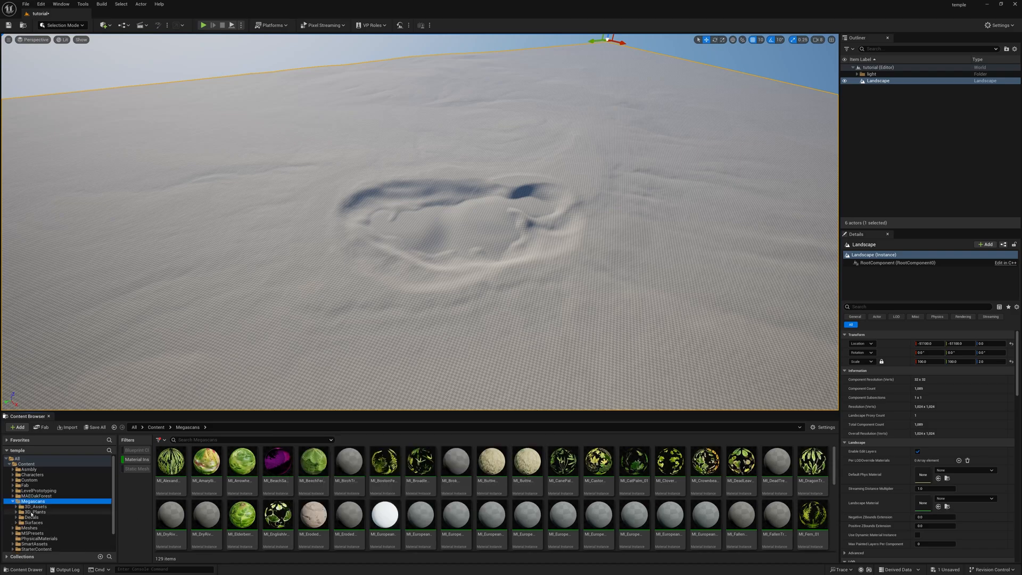
mouse_move(33, 512)
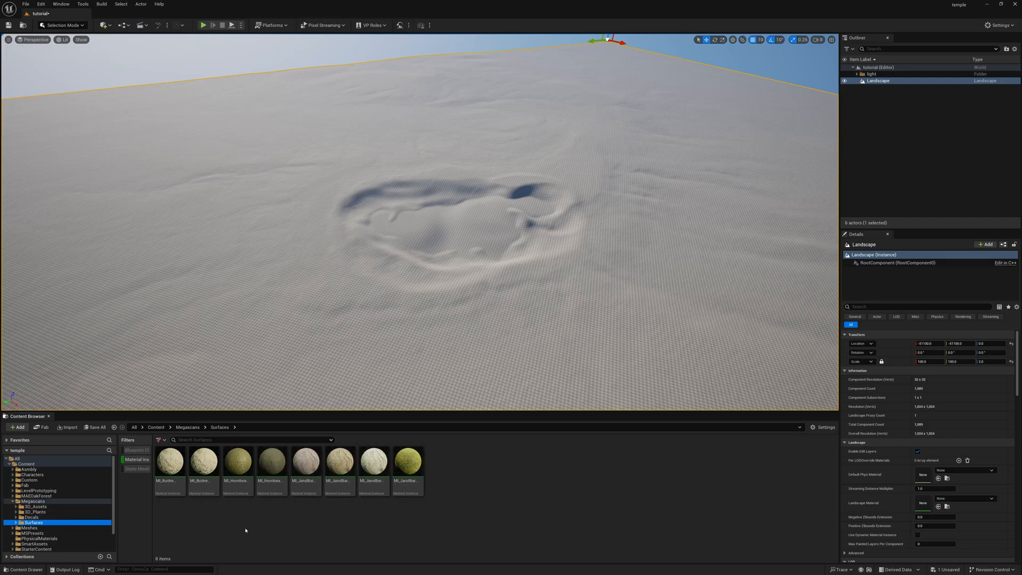
left_click(372, 460)
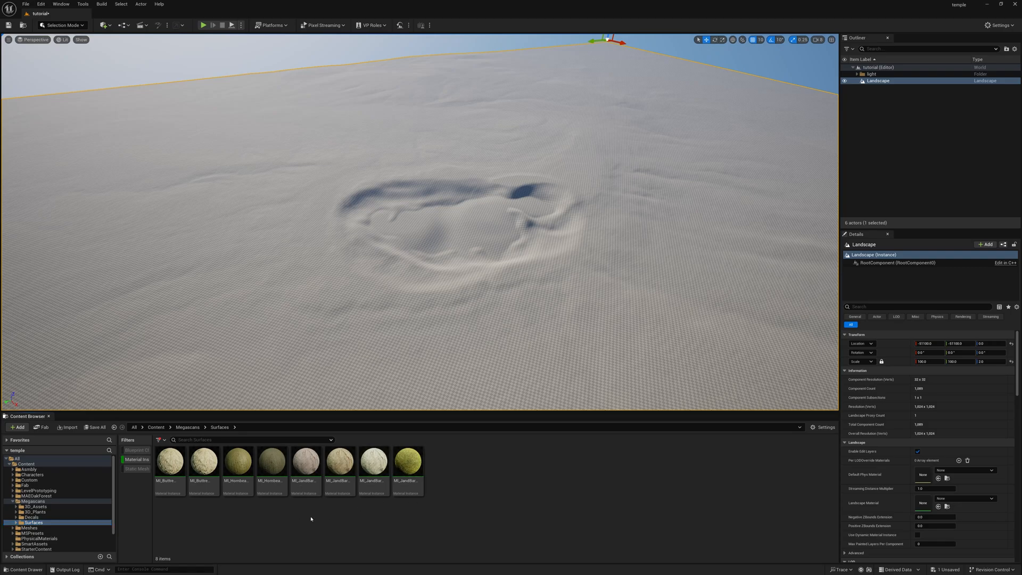
Assign MI_ButtressRoot_01 to the landscape material slot and set its Tiling X and Y to 0.1
left_click(407, 461)
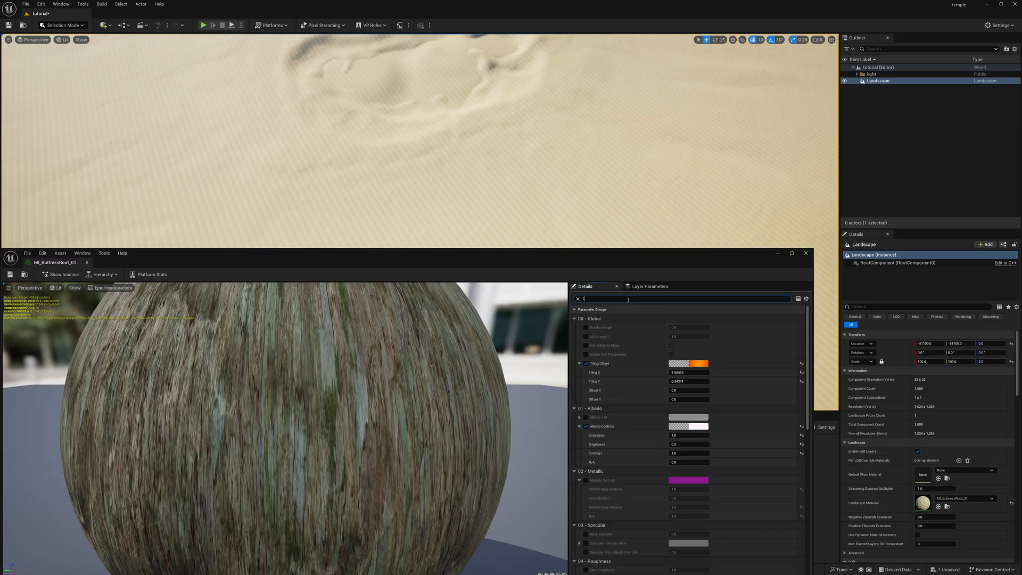
type("til")
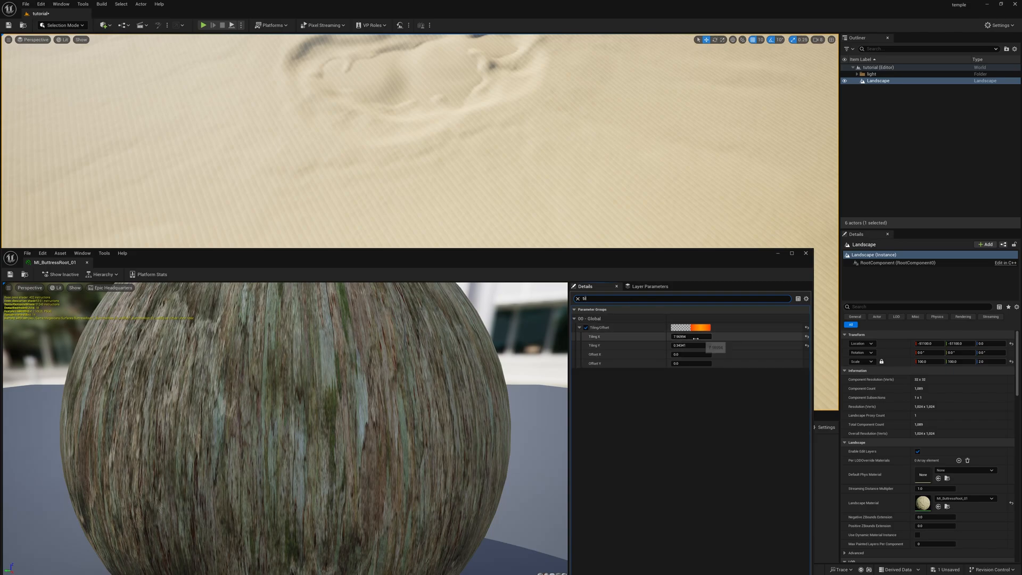
type("0.1")
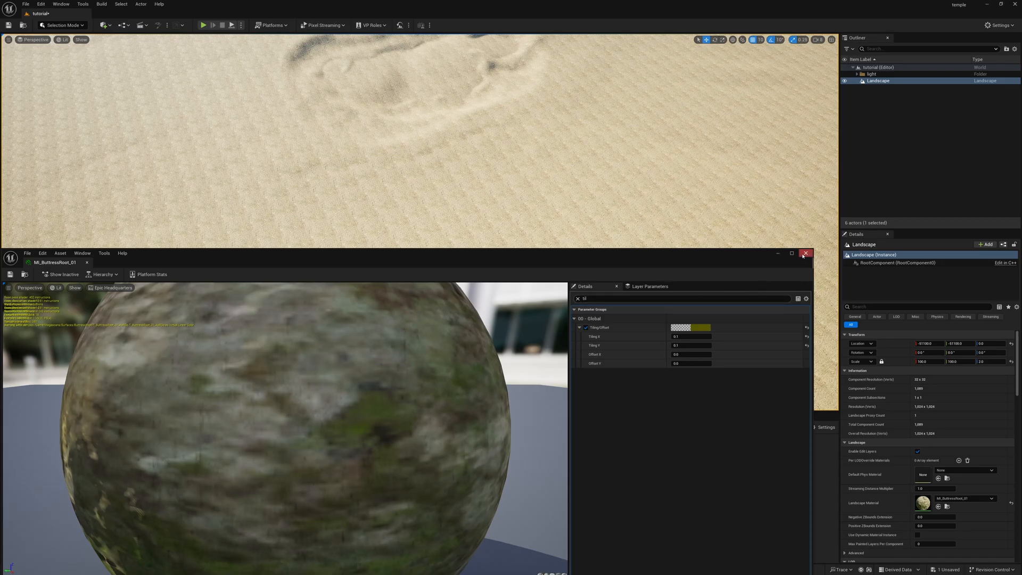
left_click(806, 254)
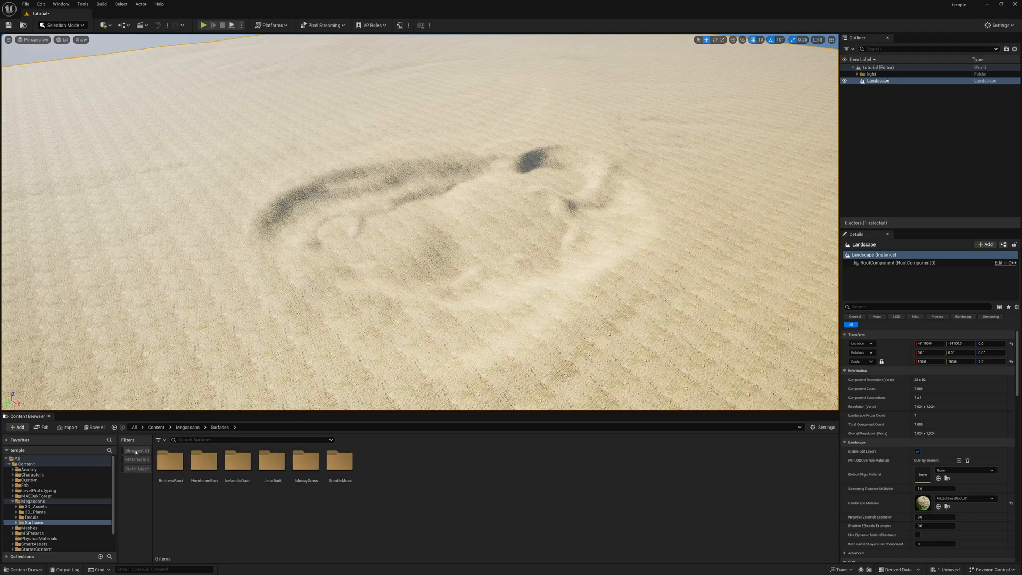
Filter to Blueprints and place the Asmbl CliffWall blueprint on the sandy landscape
left_click(28, 470)
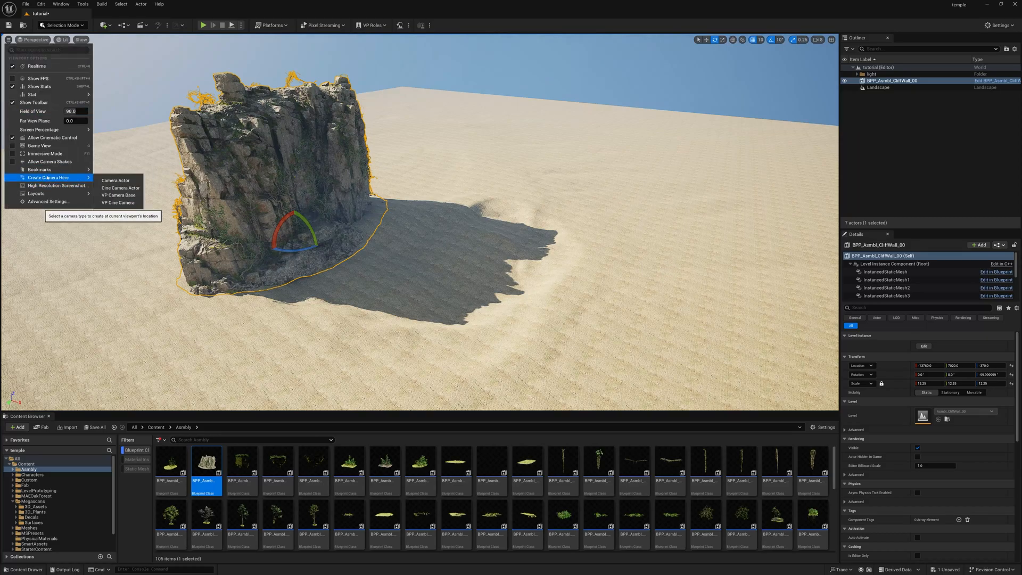
Create a cine camera at the current view and give it a 50mm prime lens preset
left_click(120, 189)
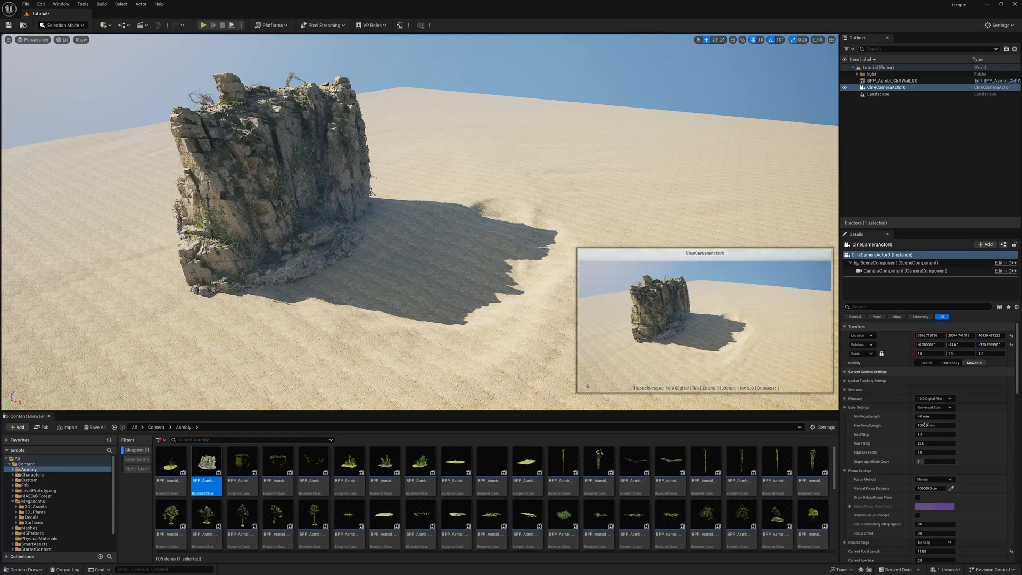
left_click(932, 398)
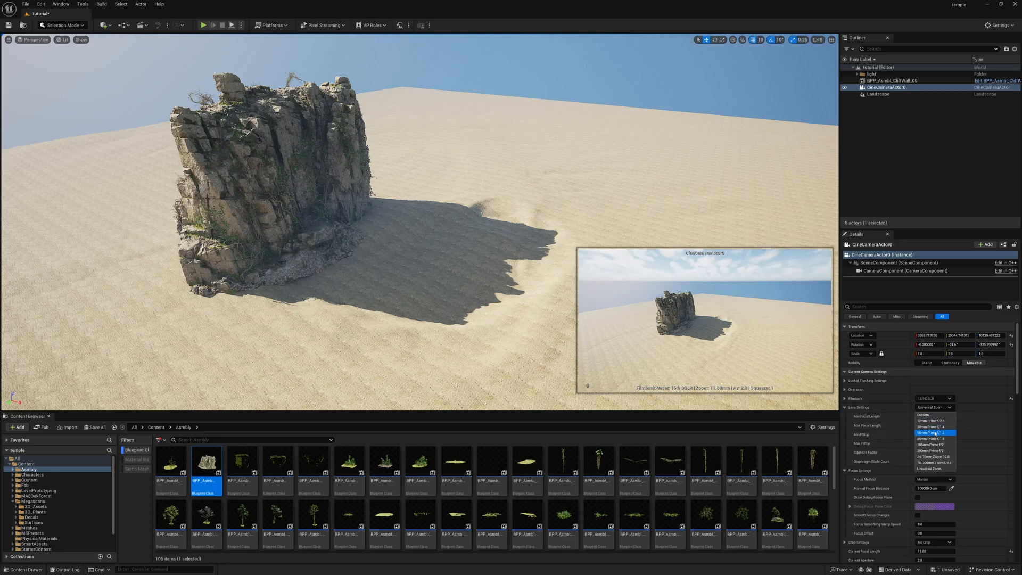
left_click(932, 433)
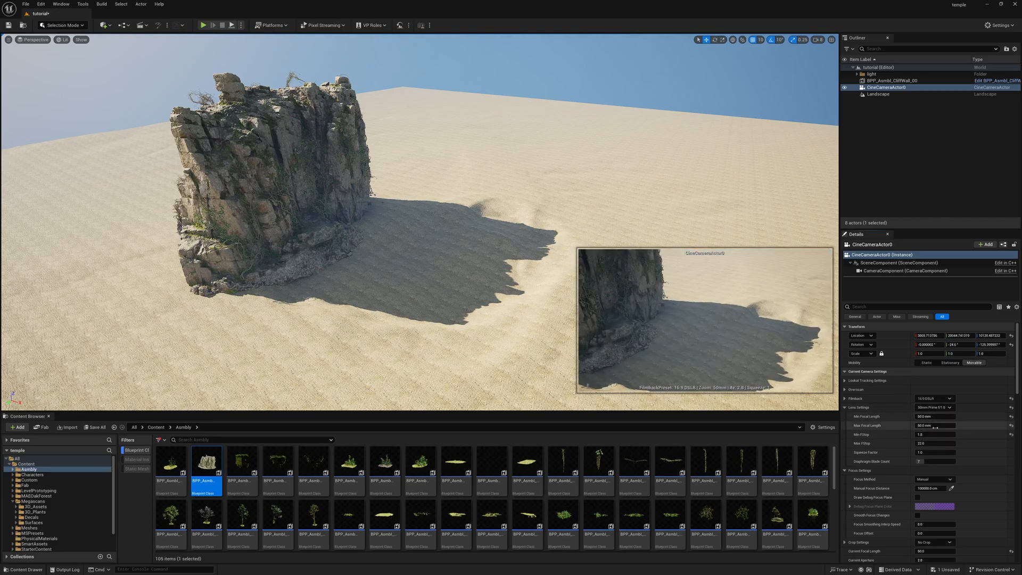
left_click(933, 407)
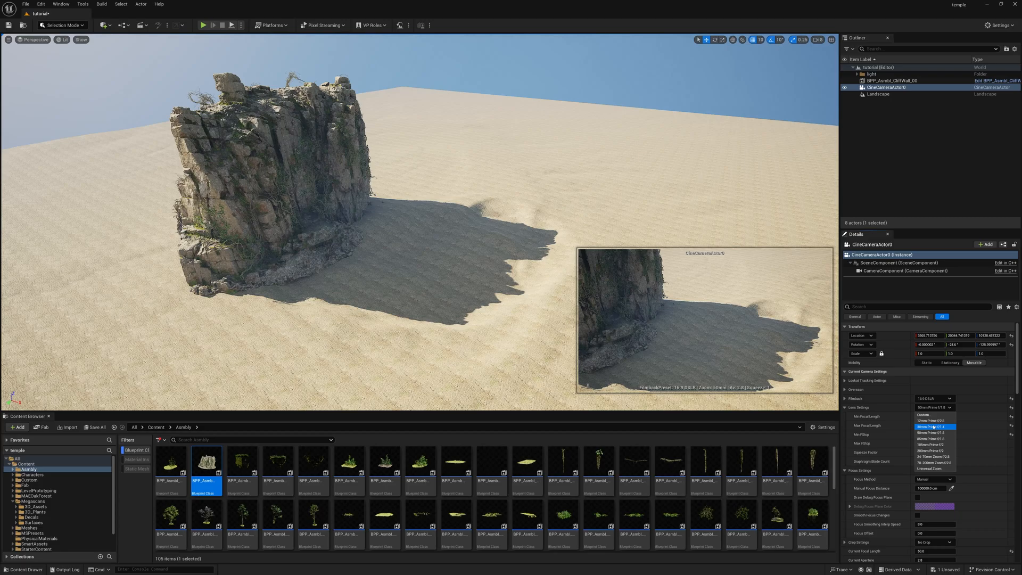
left_click(929, 426)
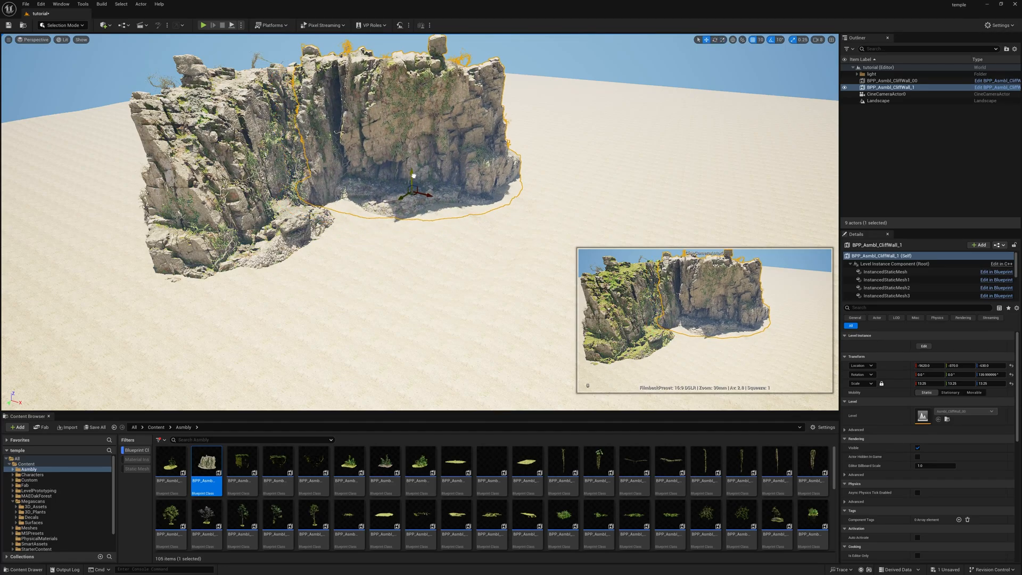
Place a third cliff wall on the right and a mossy cliff wall on the left
left_click_drag(418, 176, 418, 194)
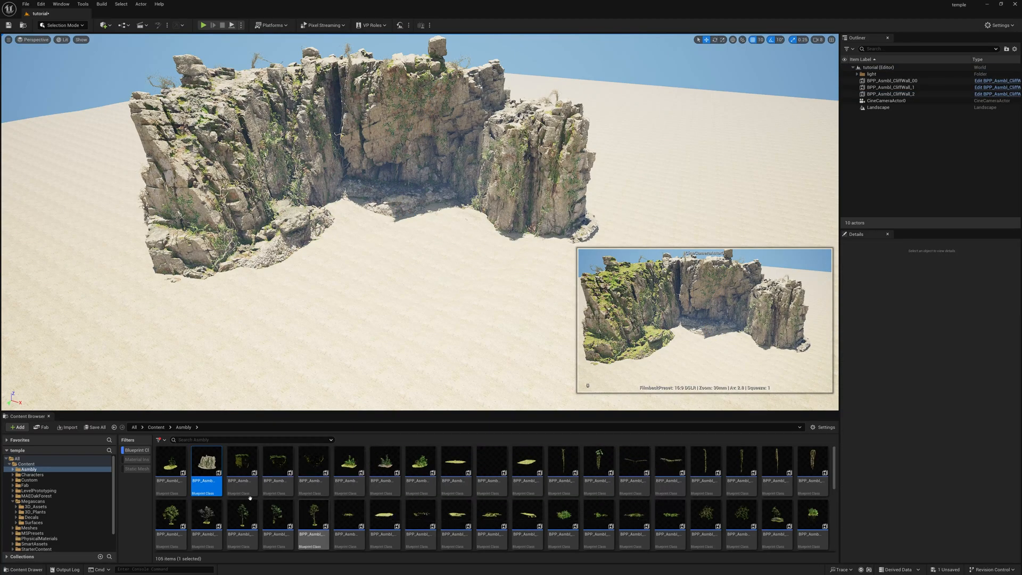
mouse_move(242, 462)
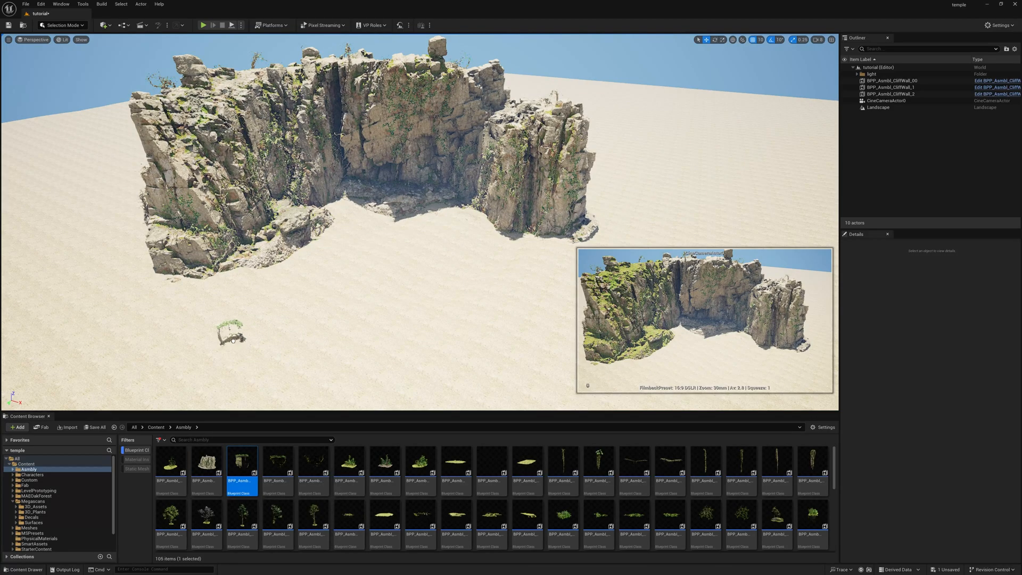
left_click(234, 335)
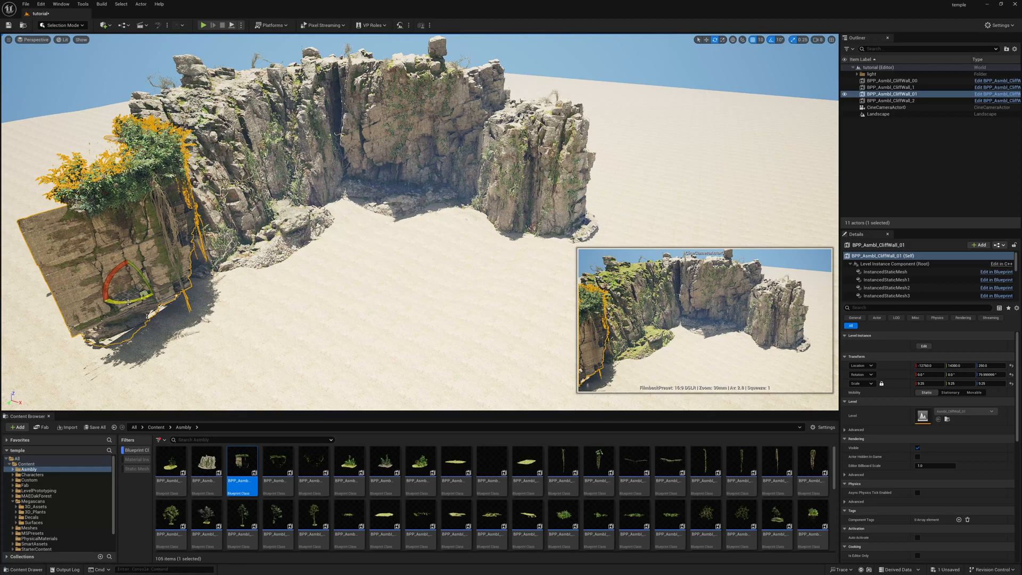
Position additional cliff walls so the rocks curve around the sand like a canyon
left_click(893, 100)
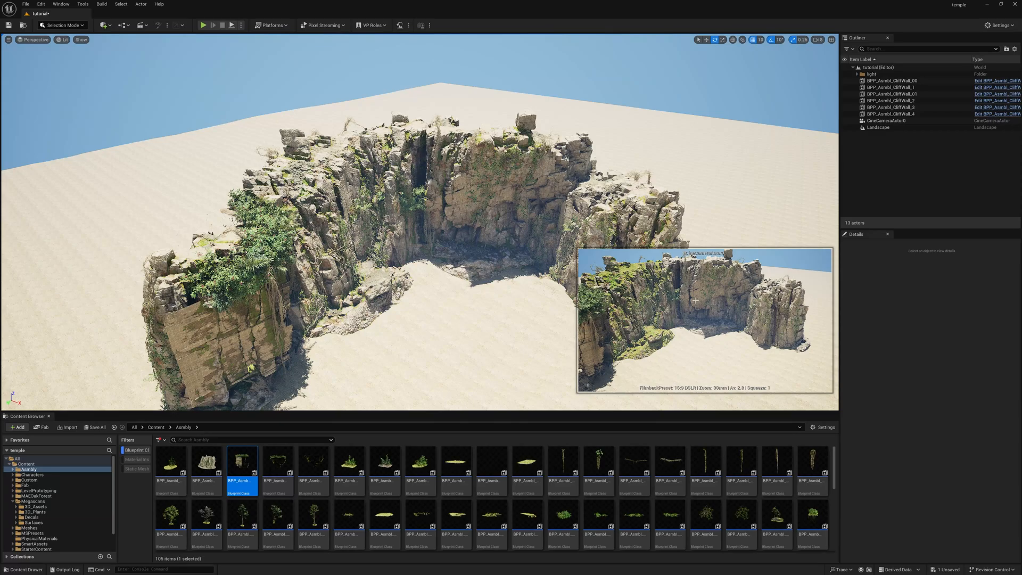
mouse_move(530, 324)
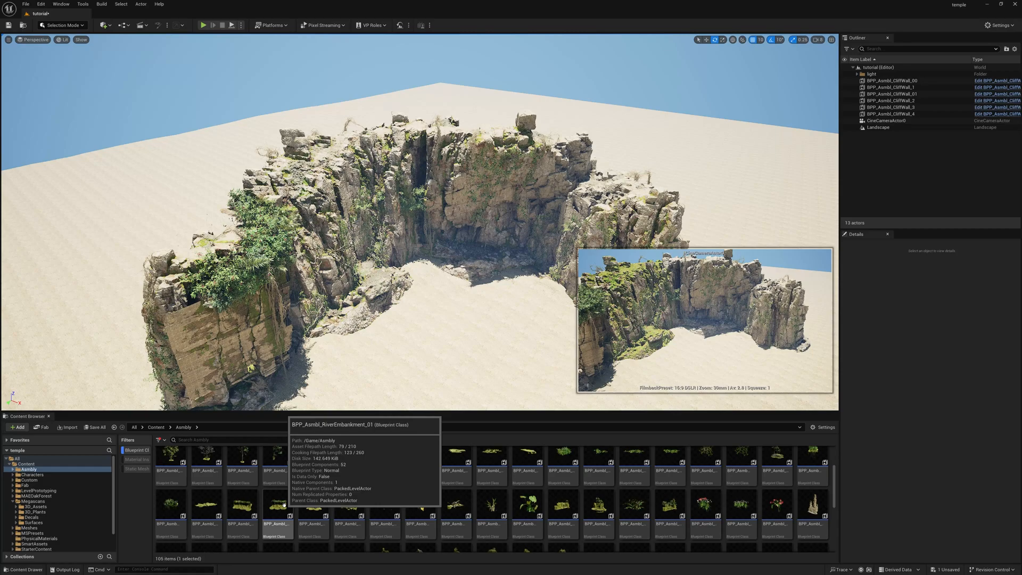
Place BPP_Aombl_RiverEmbankment pieces and more cliff walls to enclose the sandy basin
left_click(277, 517)
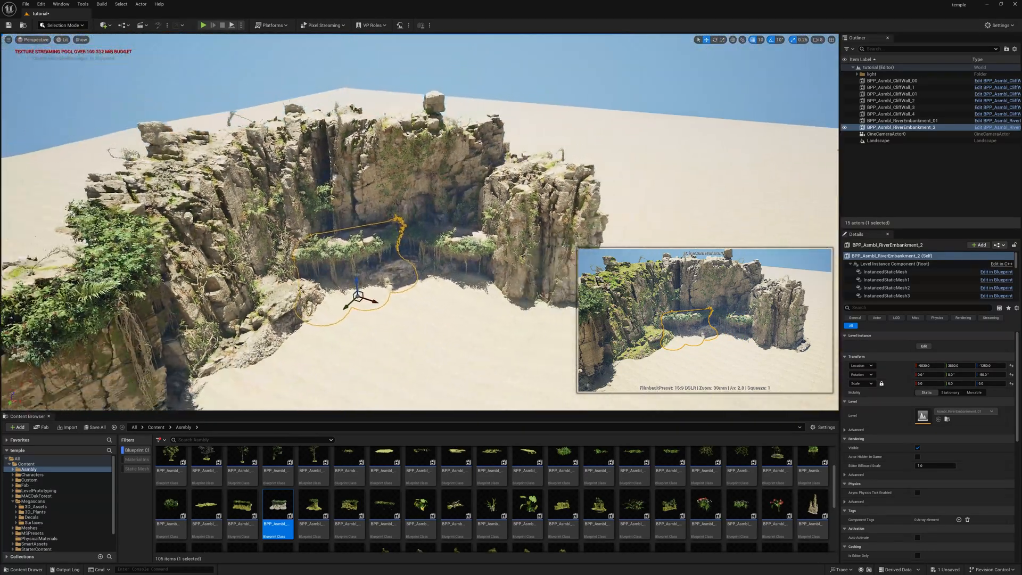
left_click(396, 295)
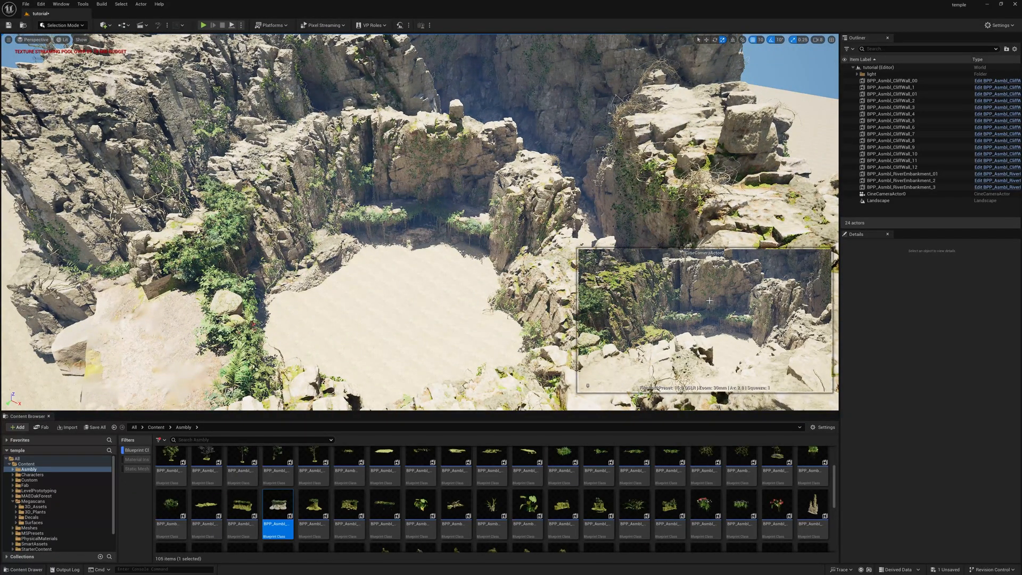
Add a Plane shape from Quick Add and scale it to 500 across the canyon floor
left_click(878, 200)
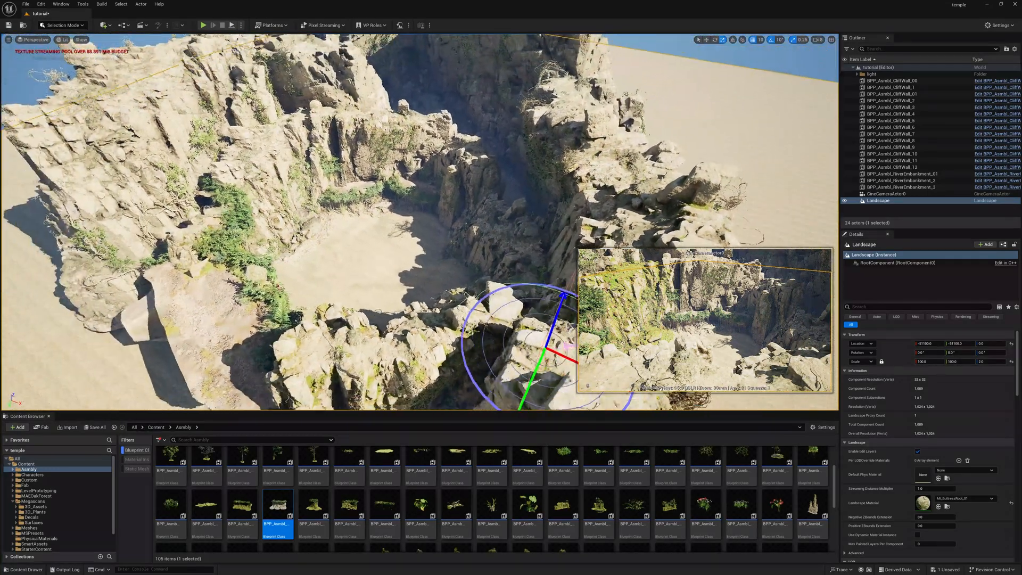
left_click(104, 24)
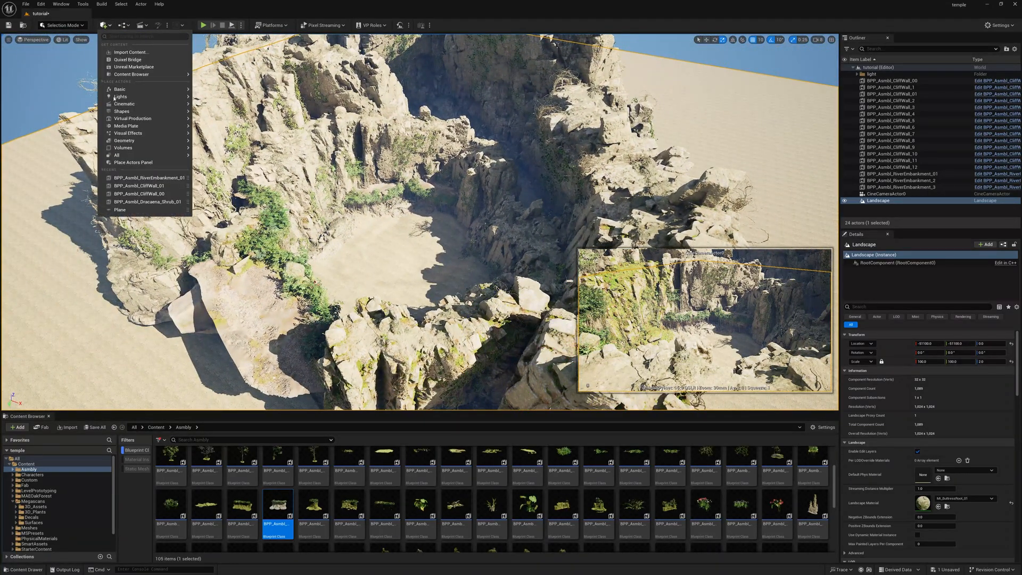
mouse_move(122, 111)
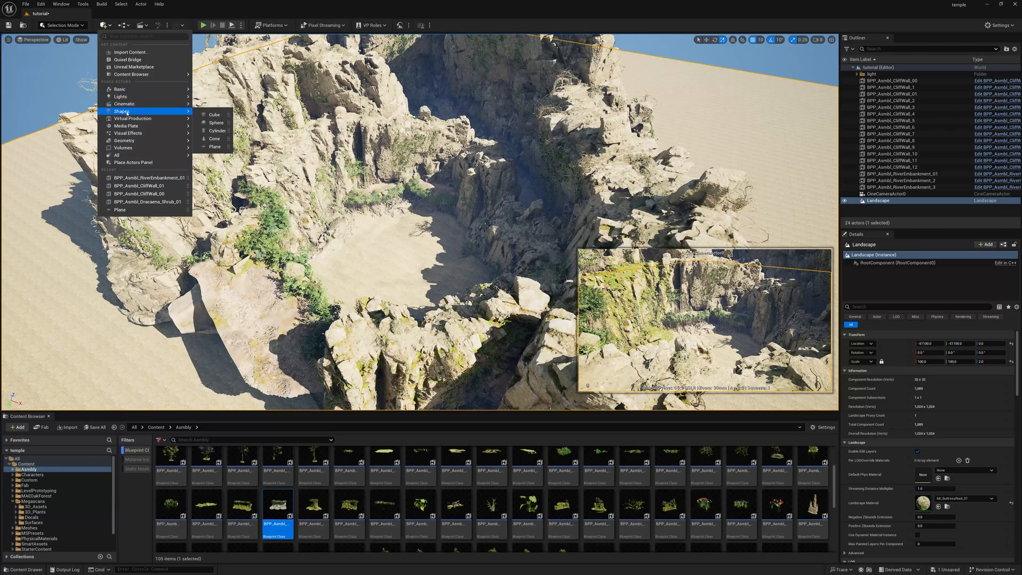
left_click(104, 25)
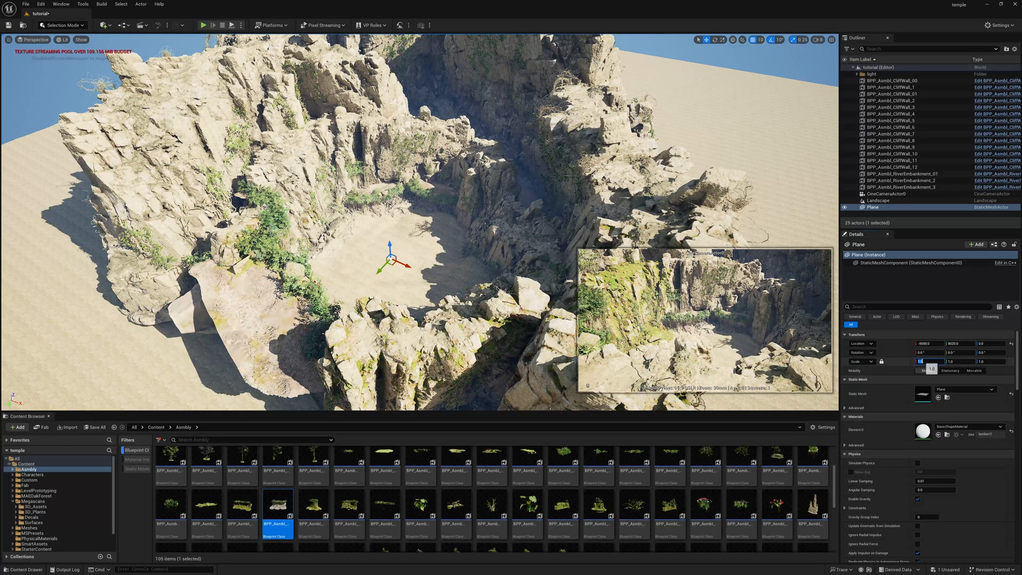
type("500.0")
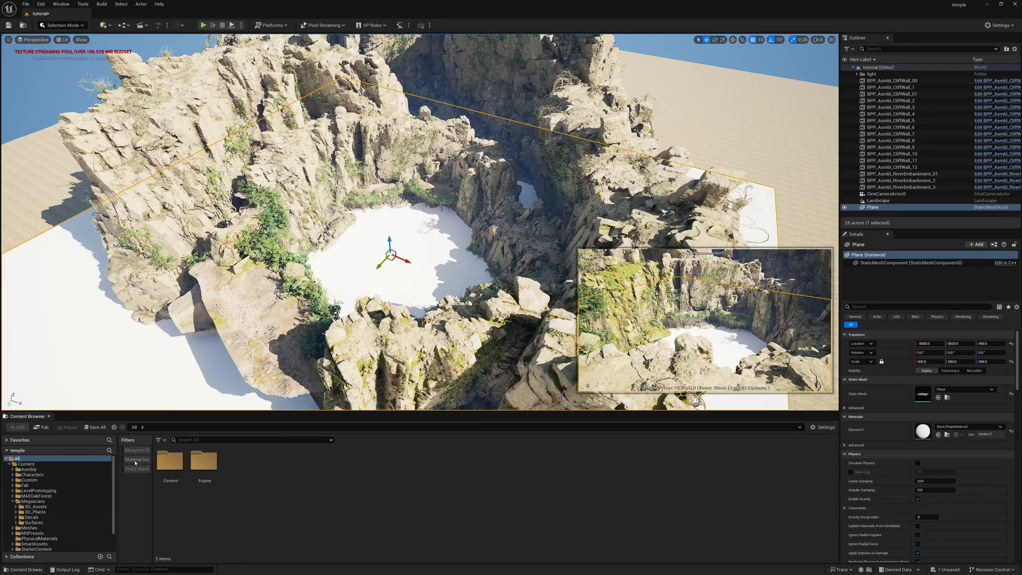
Search 'water' and apply the MI_Pool material to the floor plane
type("water")
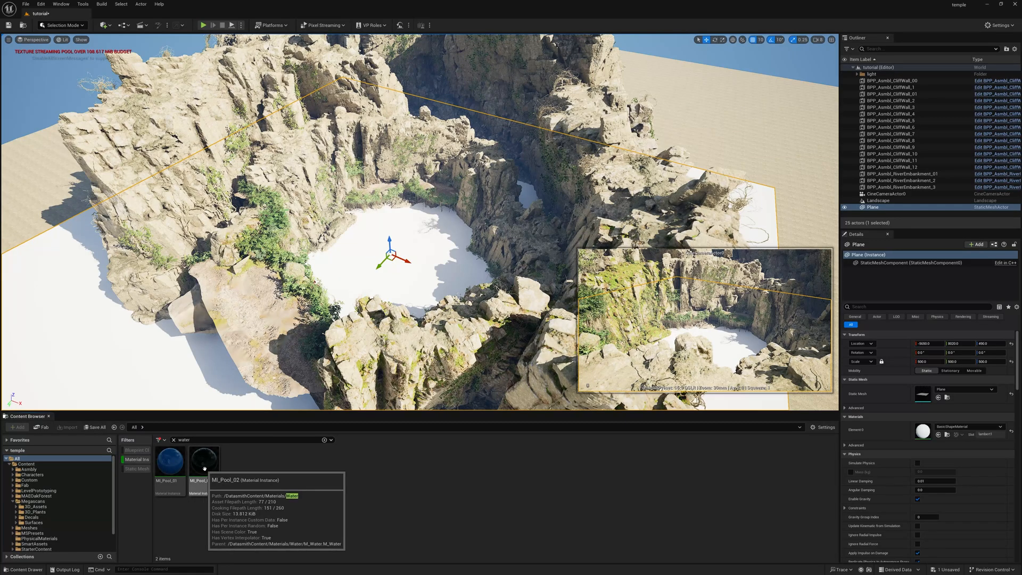
left_click(202, 463)
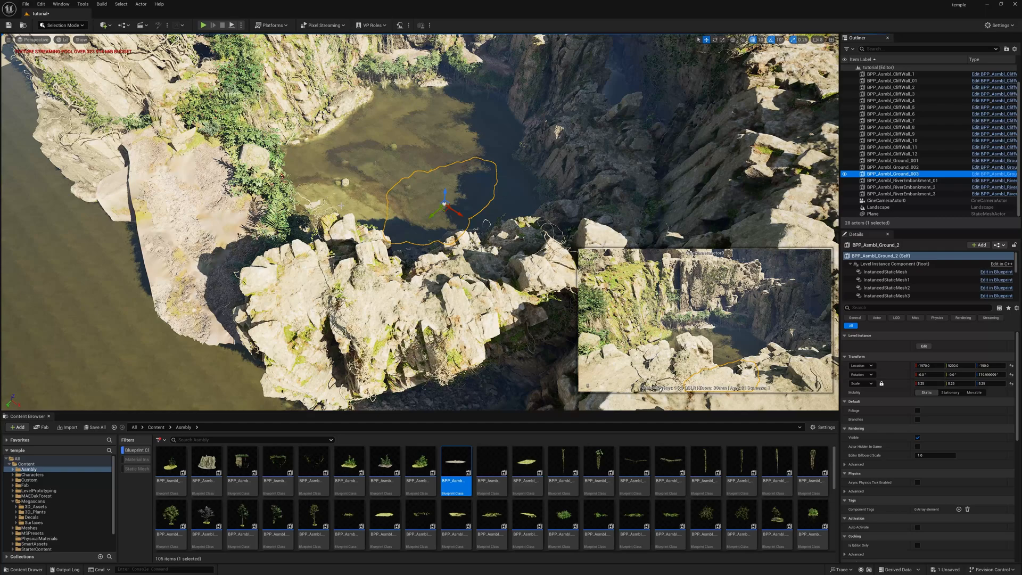
mouse_move(204, 463)
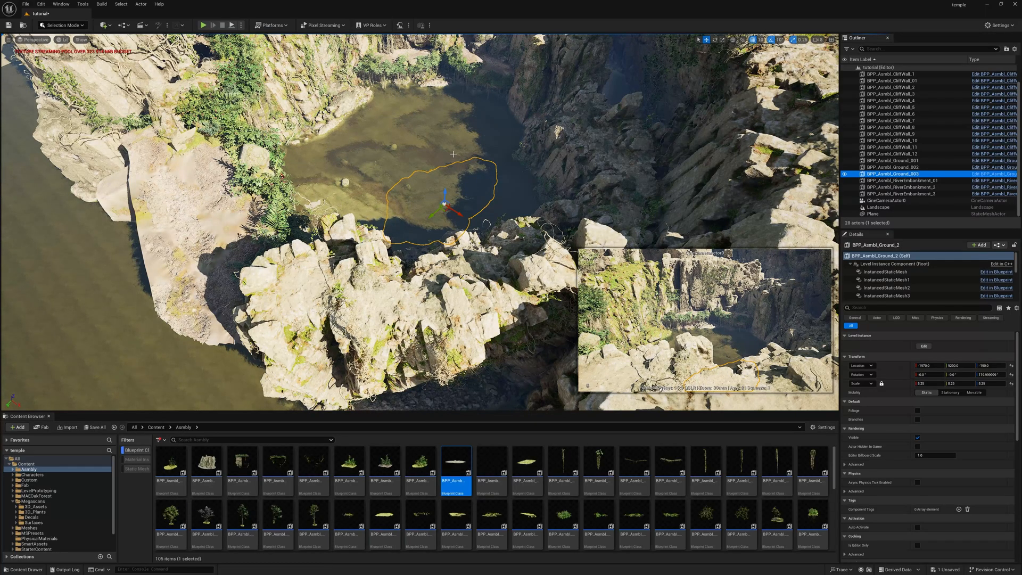
mouse_move(428, 181)
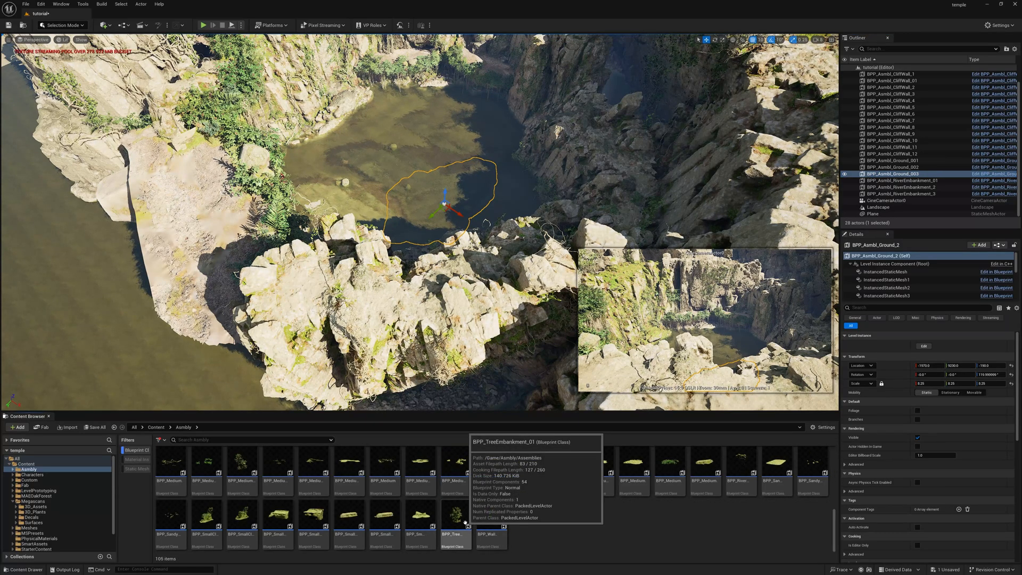
Place BPP_TreeEmbankment assemblies around the pool and pilot CineCameraActor0
left_click(455, 516)
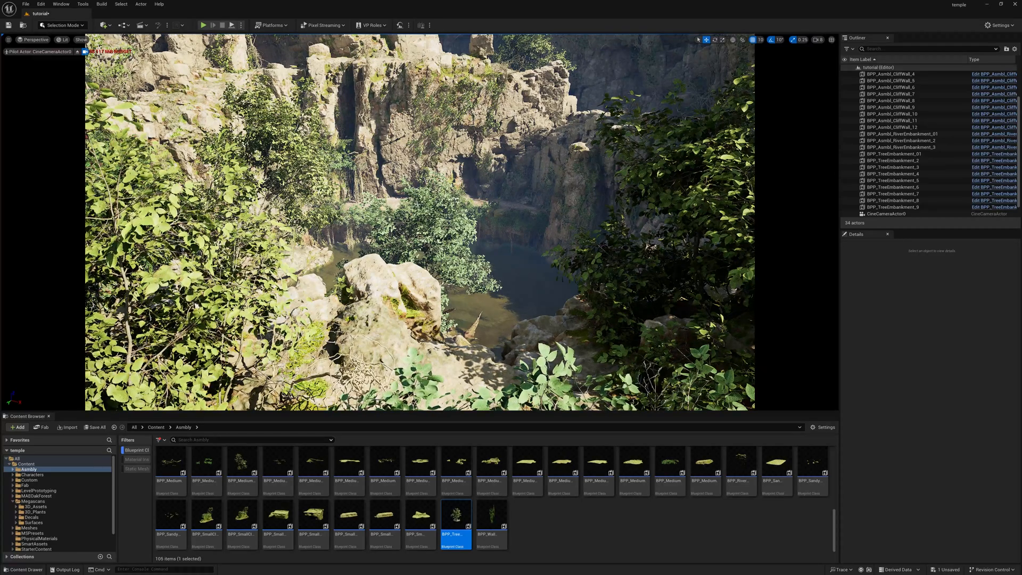
Place a Post Process Volume with Exposure Min/Max EV100 at 1.0 and chromatic aberration enabled
left_click(103, 25)
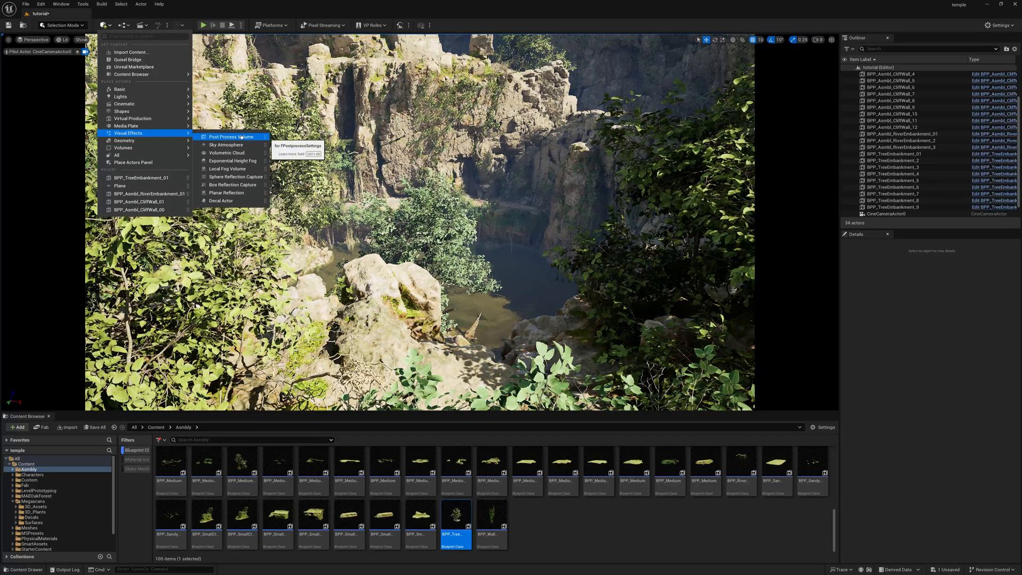
left_click(228, 136)
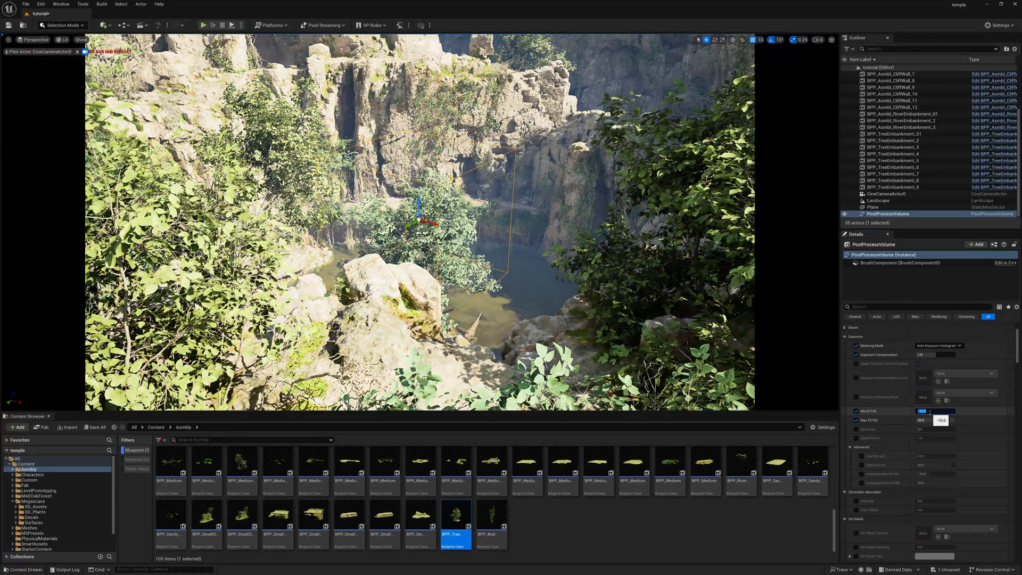
type("1.0")
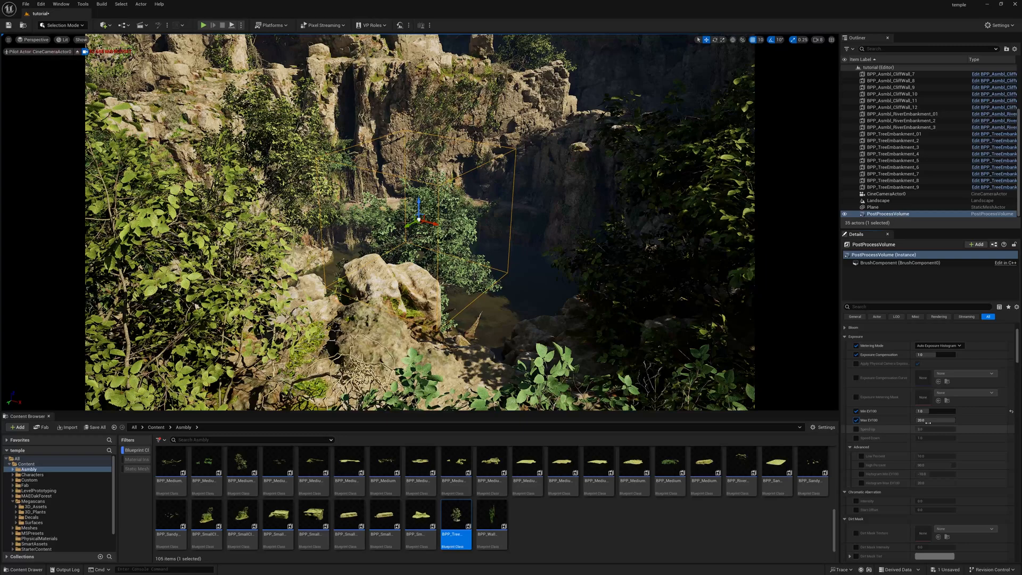
triple_click(936, 419)
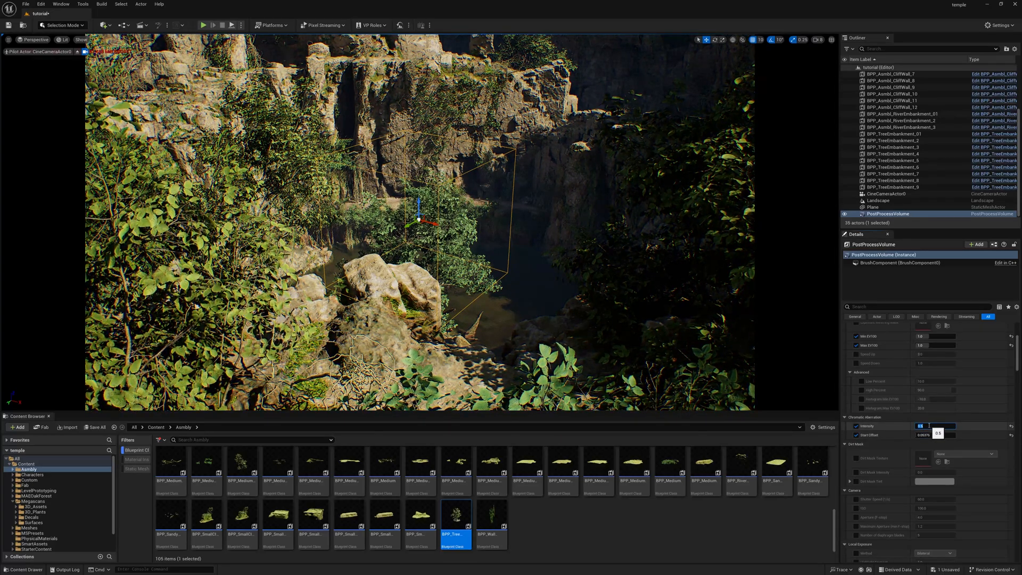
left_click(887, 160)
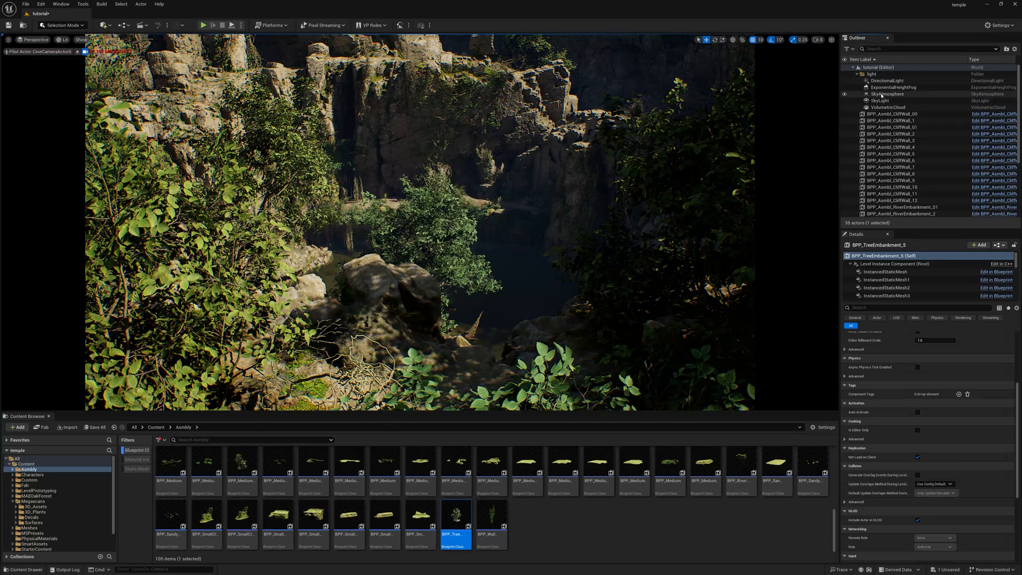
Tune the ExponentialHeightFog volumetric settings and begin selecting the canyon actors to group
left_click(894, 86)
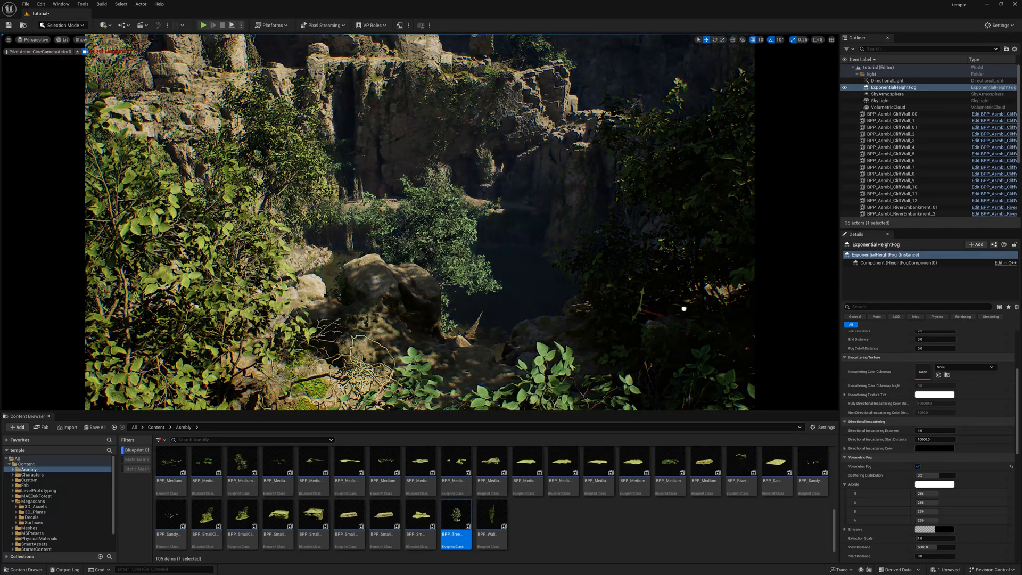
left_click(900, 167)
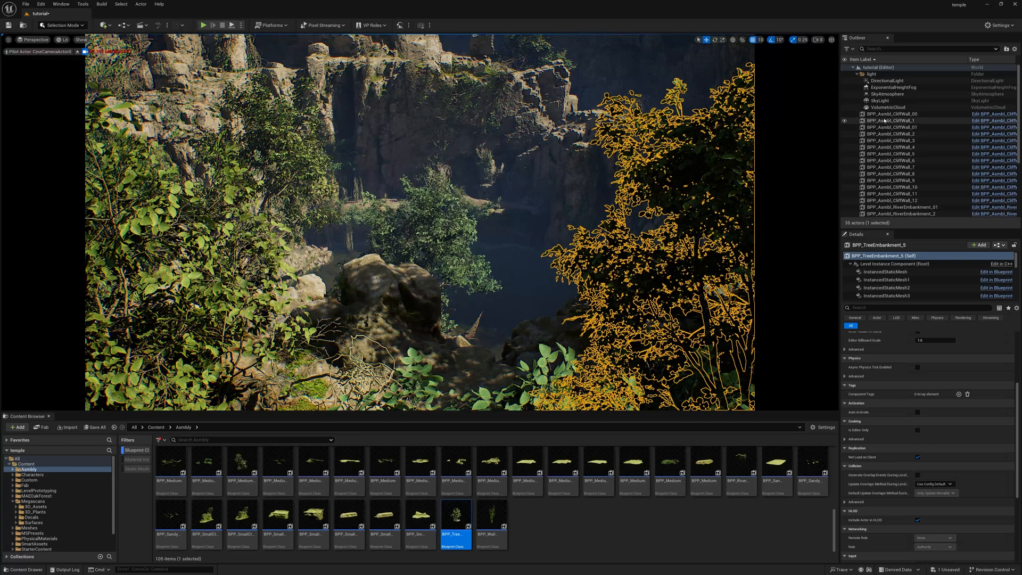
left_click(895, 86)
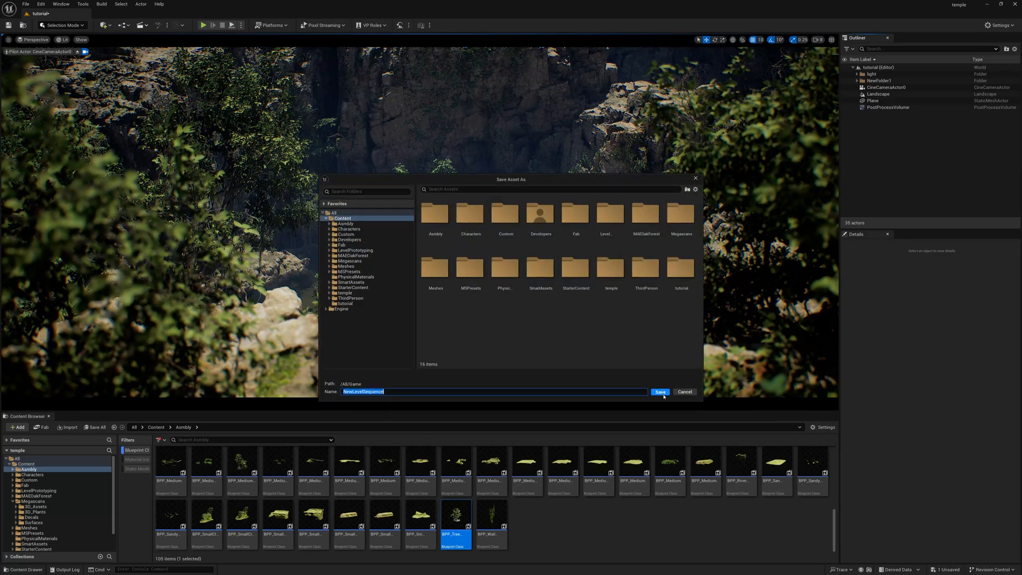
Save NewLevelSequence into the tutorial folder, opening its empty Sequencer timeline
left_click(344, 304)
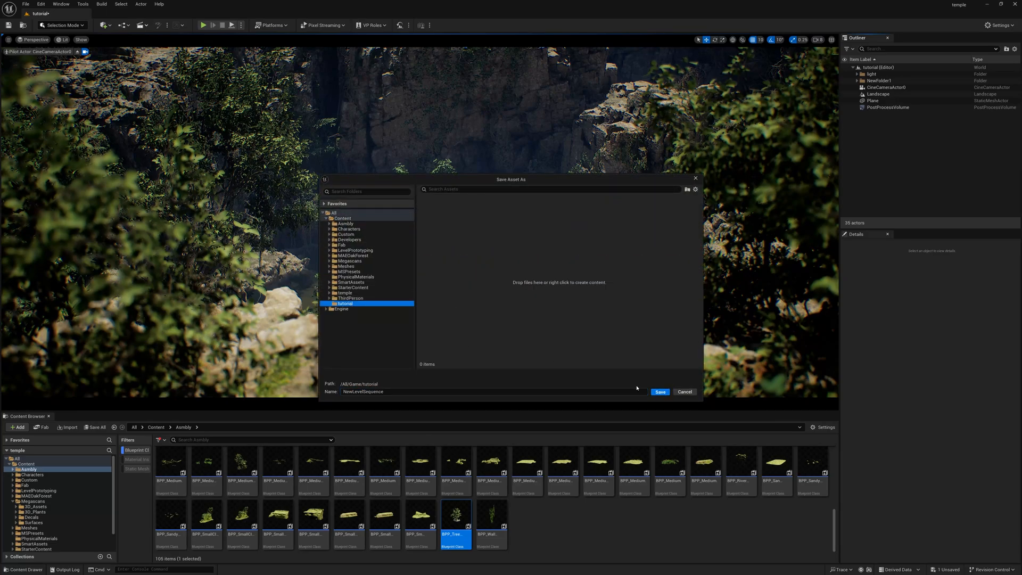
left_click(659, 392)
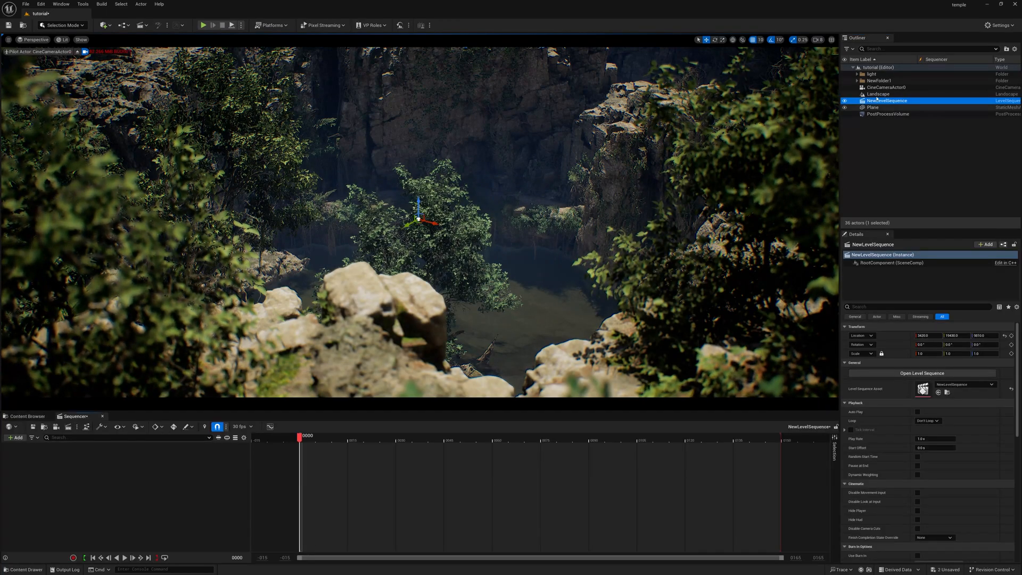